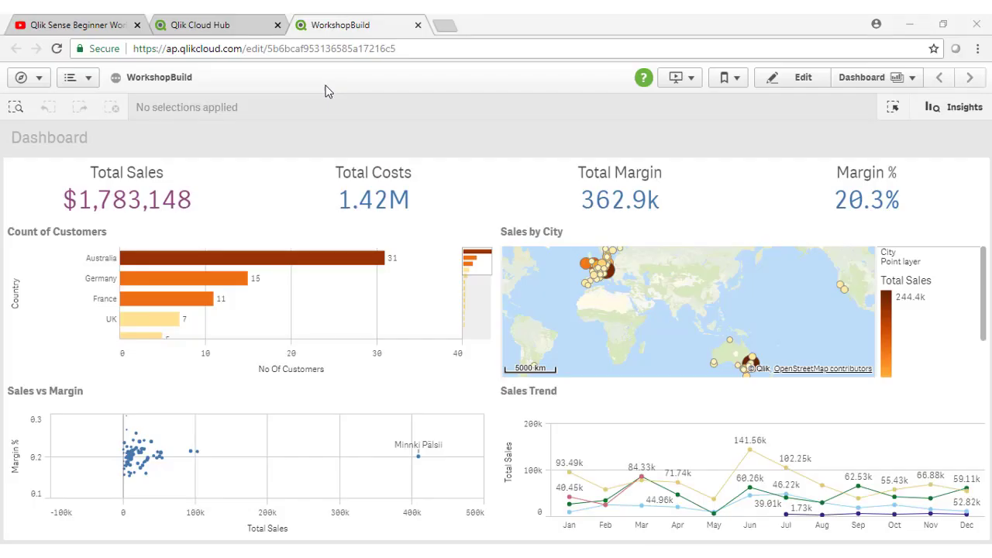
mouse_move(868, 86)
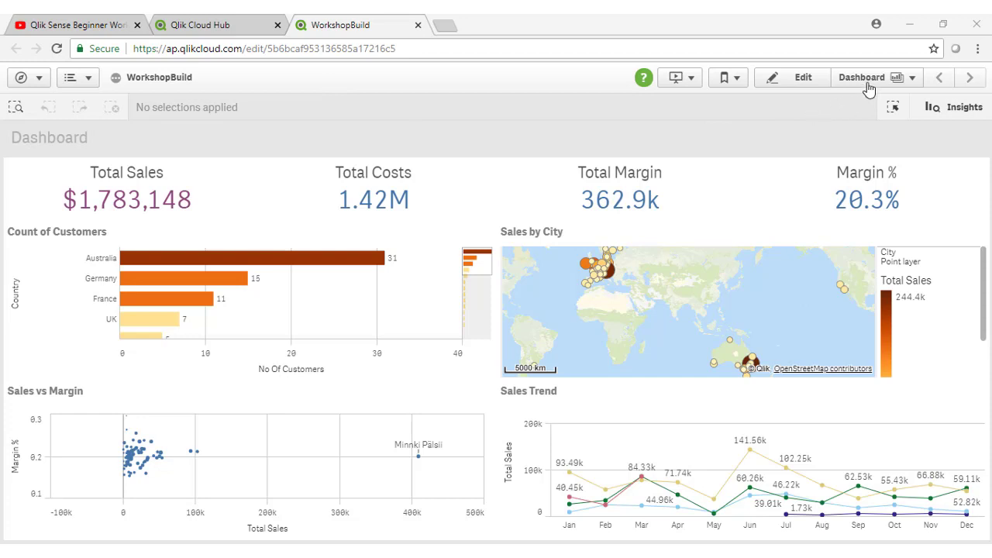
Add a blank sheet from the sheet overview and title it 'Order Details'
click(869, 77)
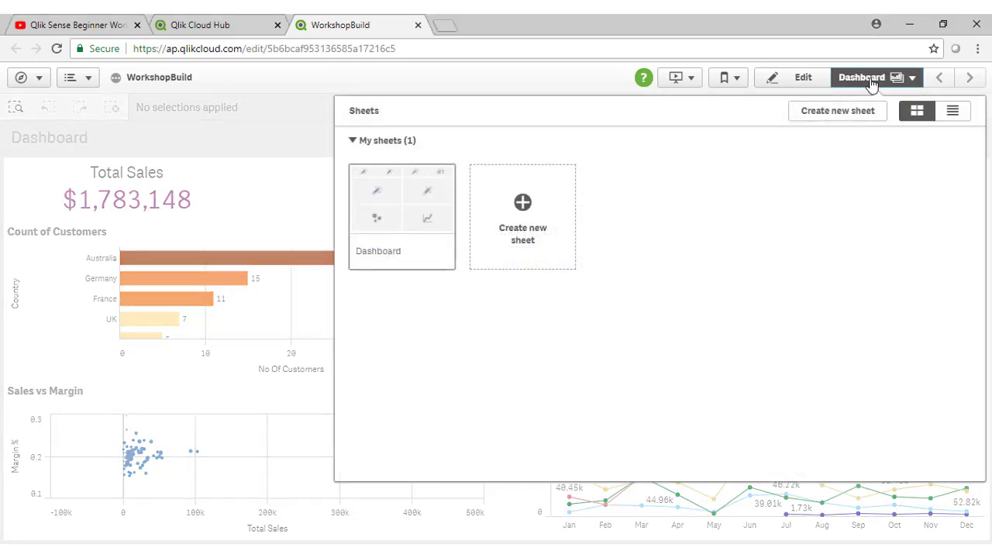
mouse_move(827, 317)
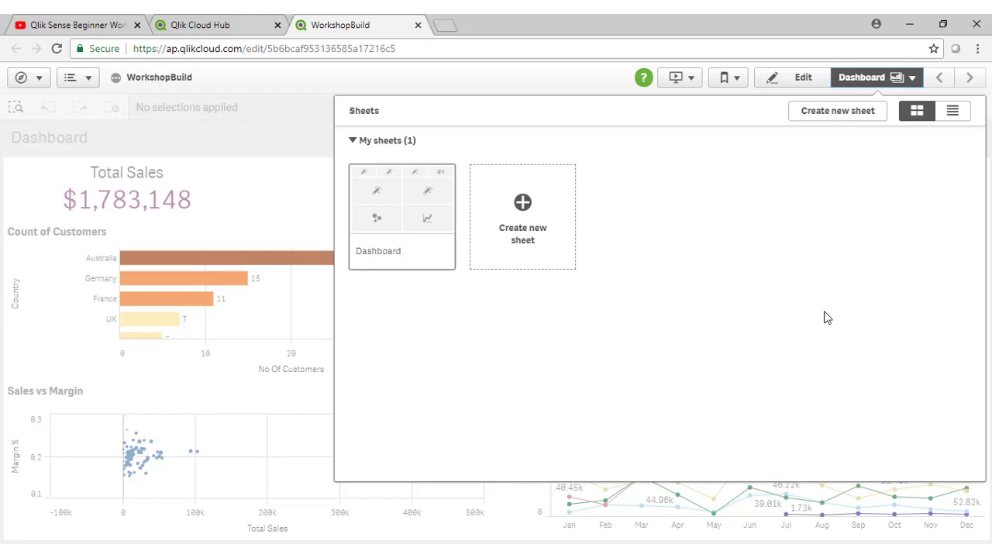
click(522, 216)
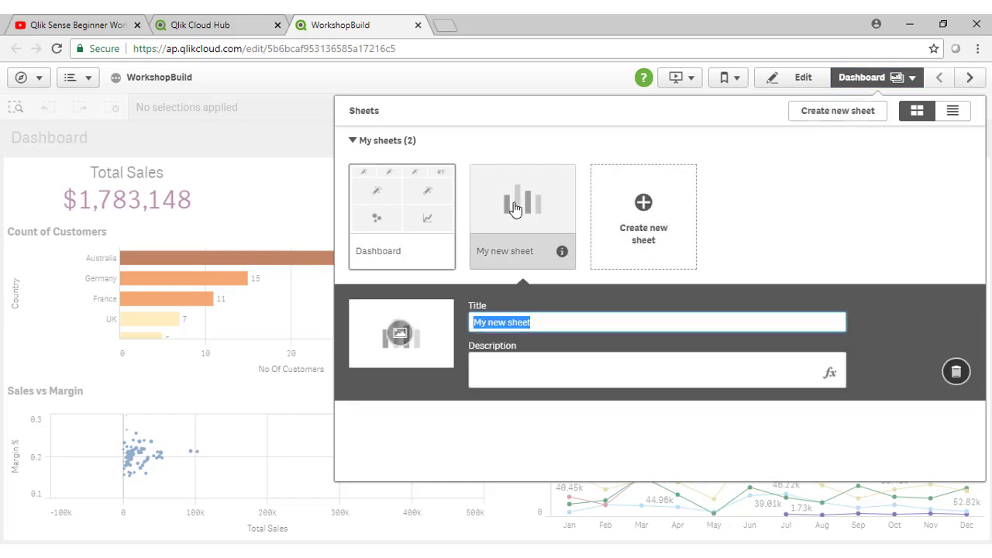
text(Or)
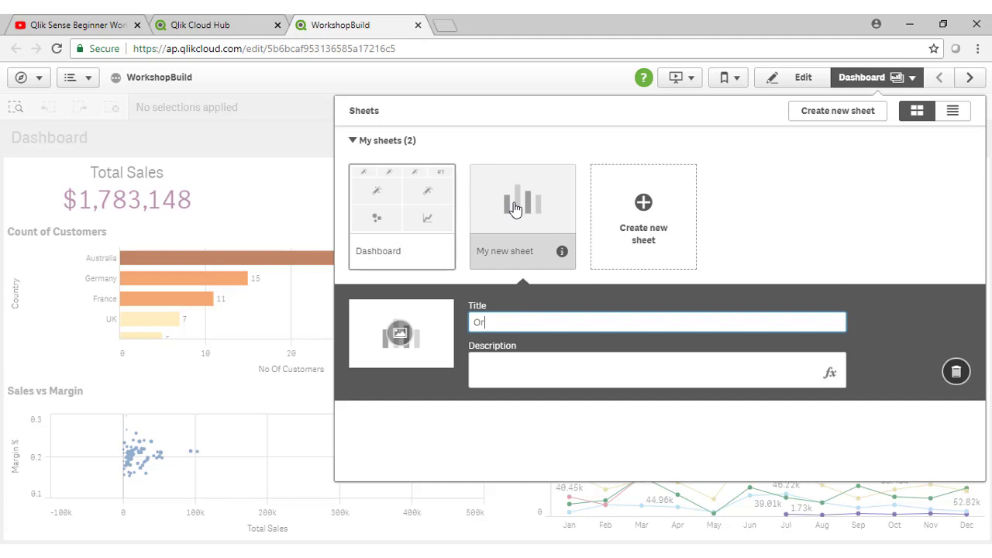
text(der)
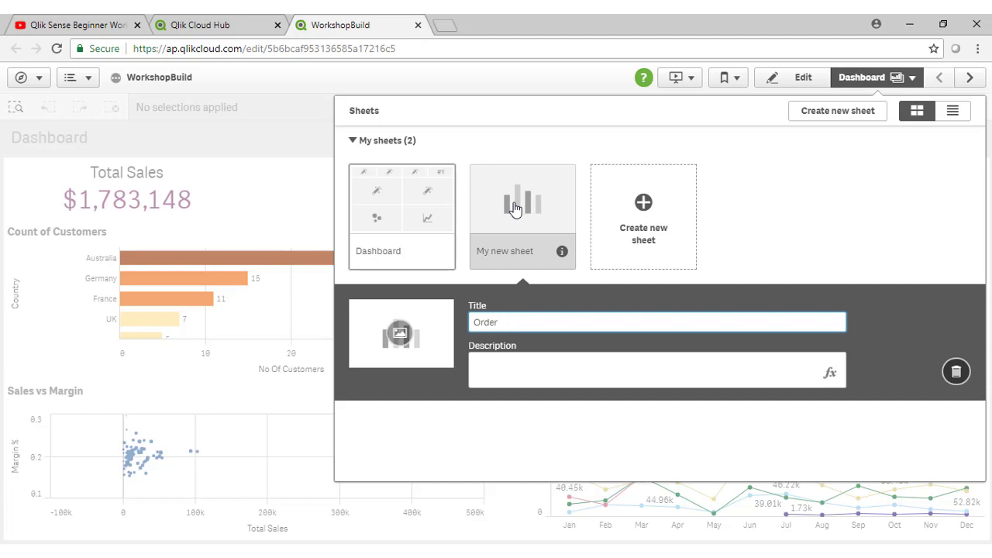
text(Details)
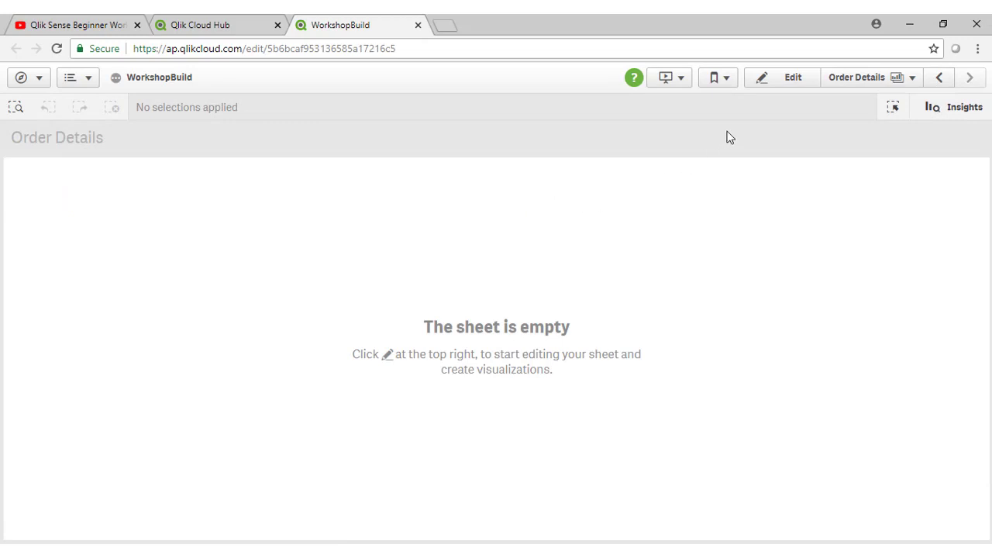
Switch the empty Order Details sheet into edit mode
click(790, 76)
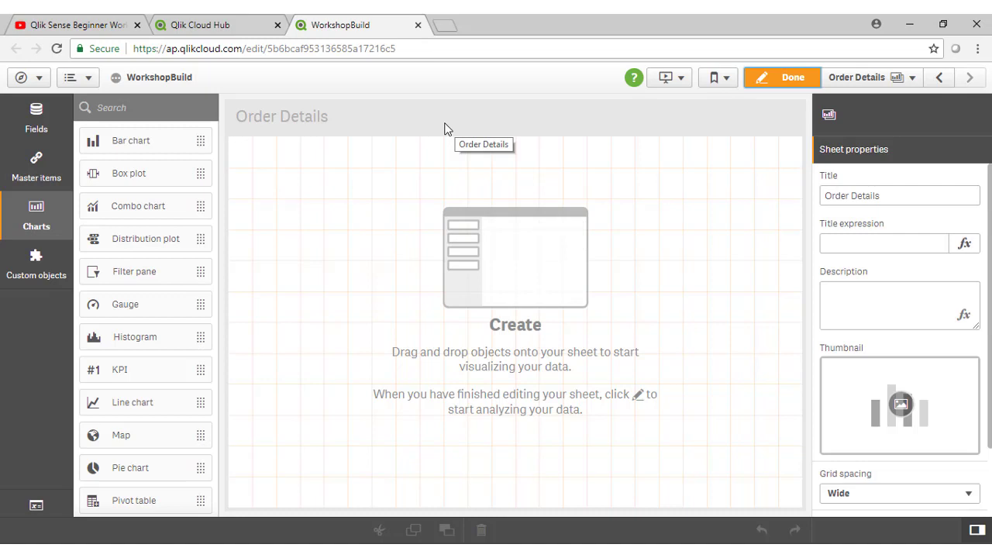
mouse_move(348, 282)
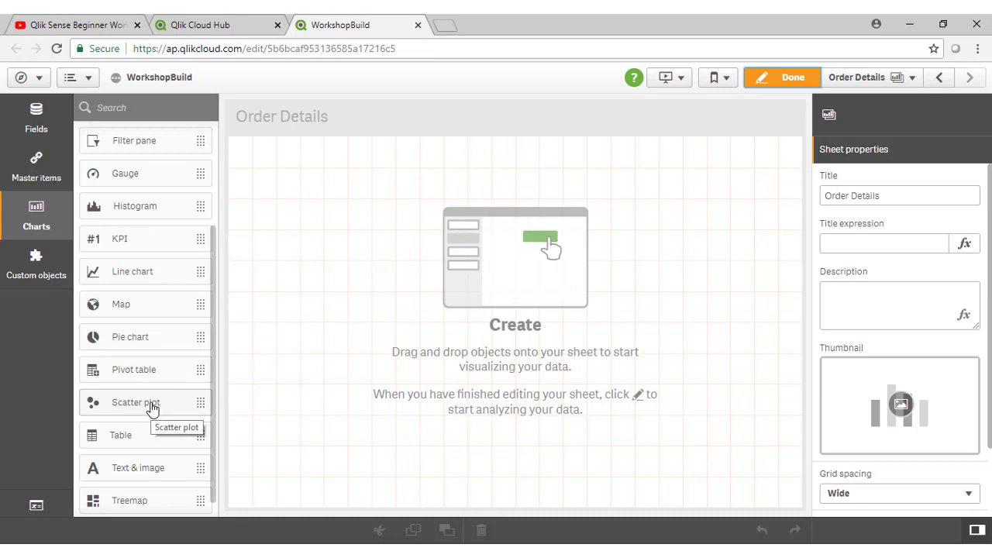
Place a table on the sheet and add Customer as its first dimension
drag(120, 435, 475, 373)
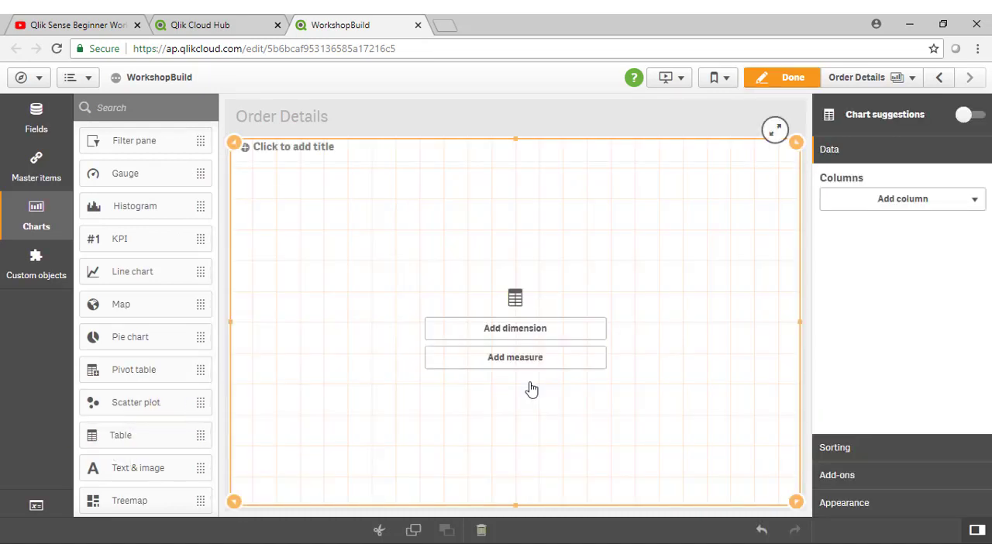
mouse_move(537, 387)
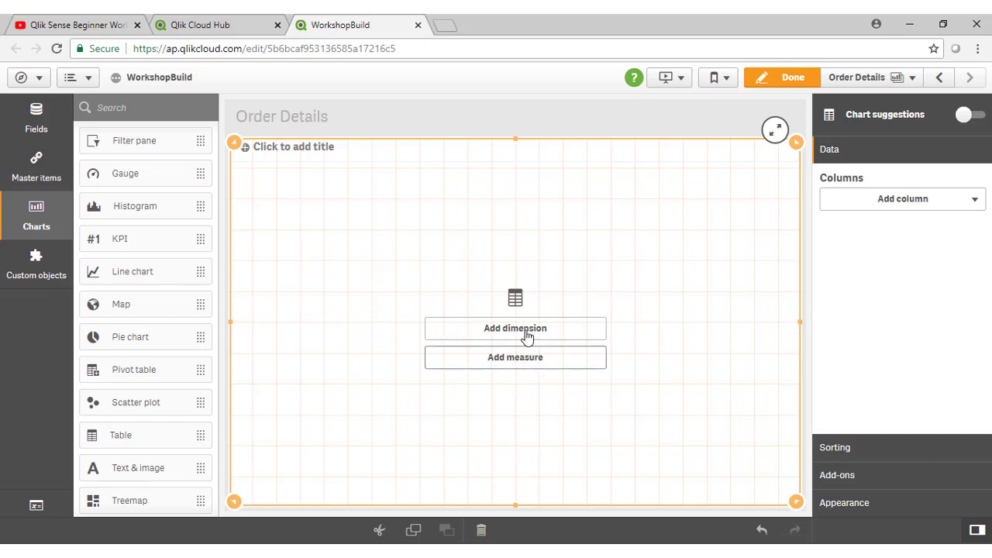
click(515, 327)
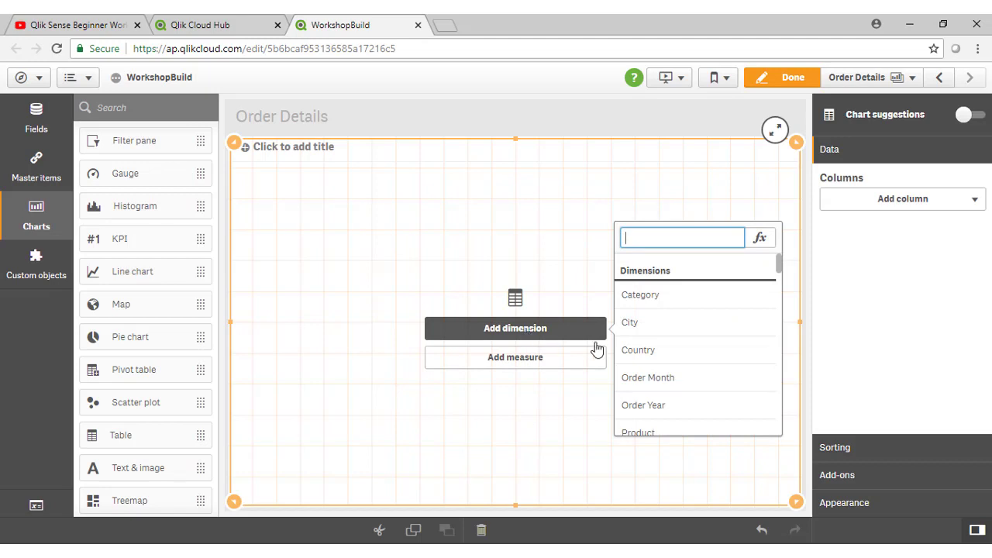
text(c)
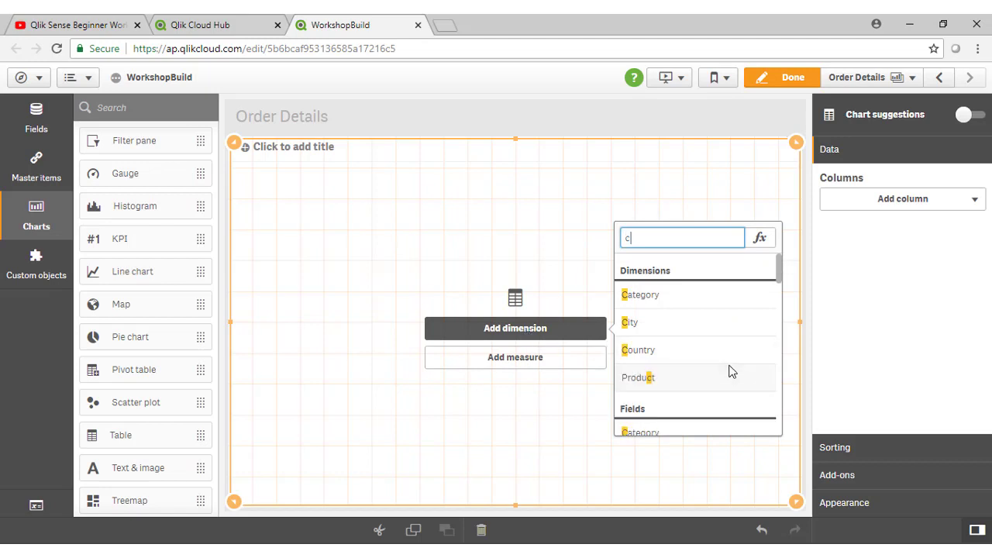
text(us)
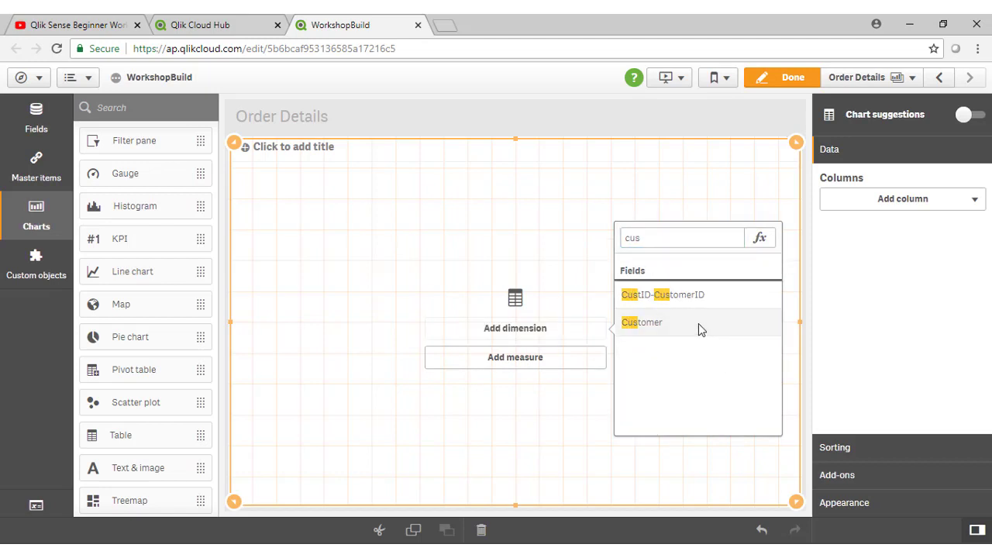
click(641, 323)
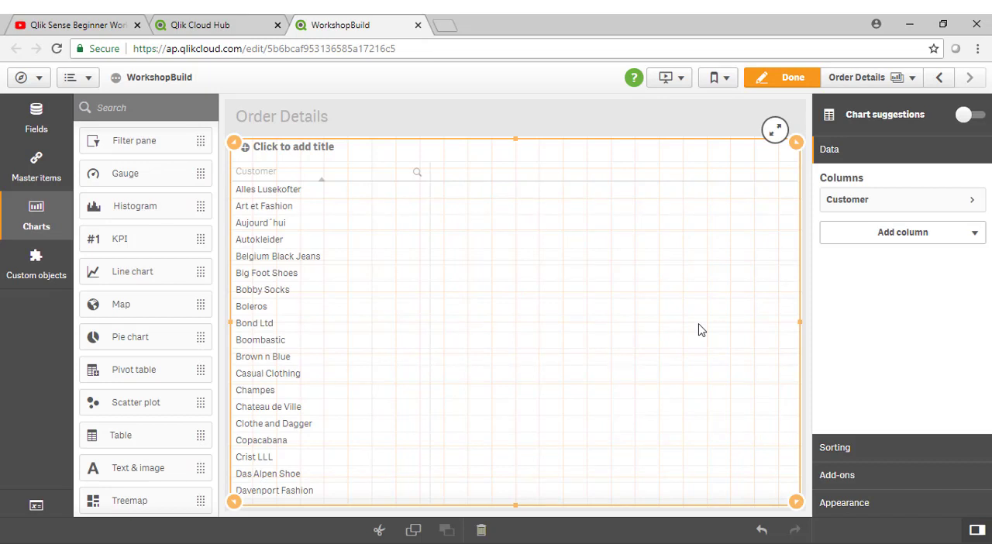
mouse_move(307, 261)
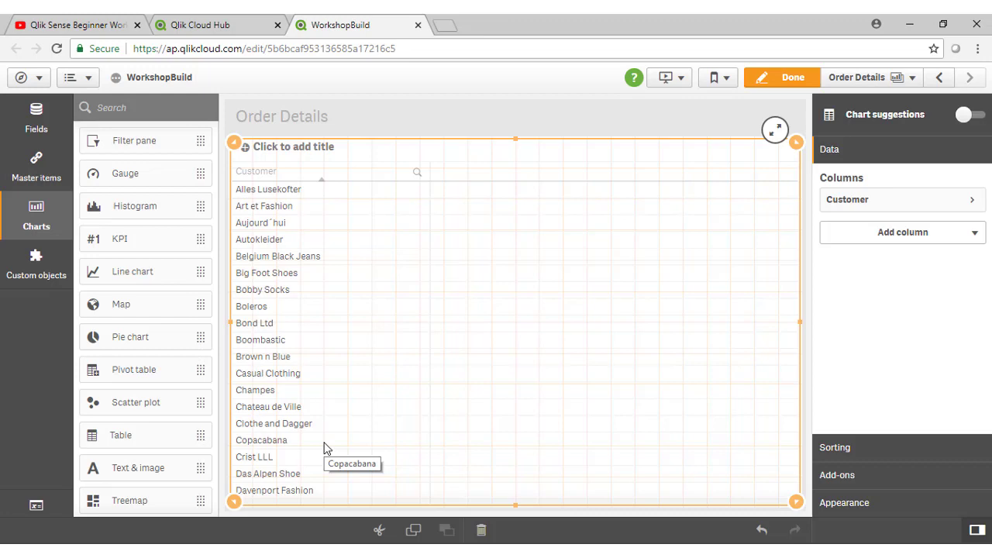
mouse_move(341, 461)
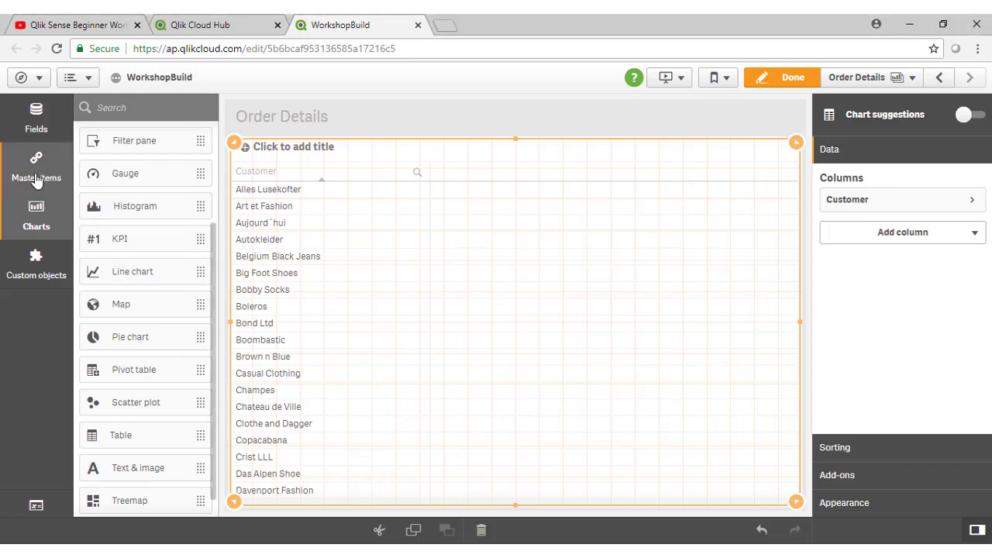
Drag the Total Sales master measure from Master items onto the customer table
click(36, 167)
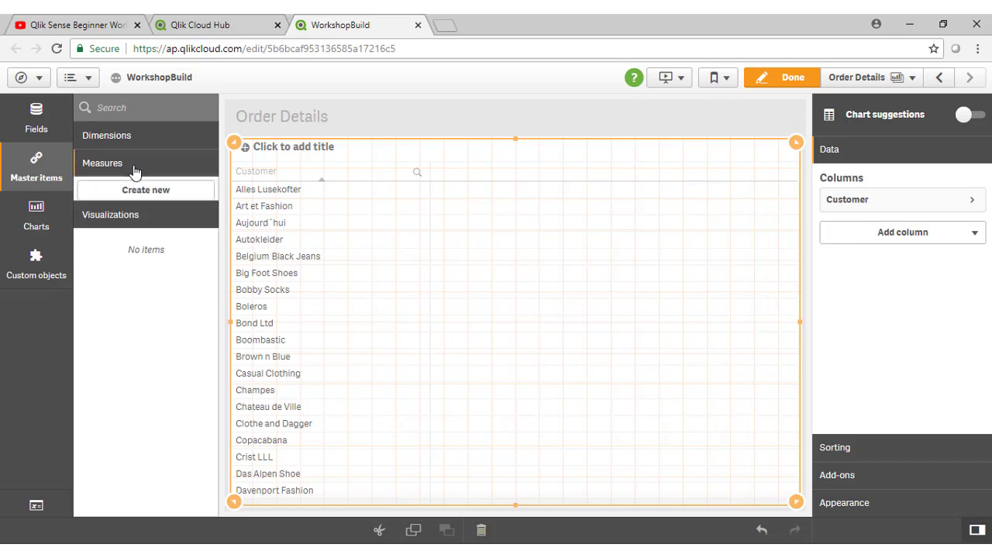
drag(107, 321, 515, 284)
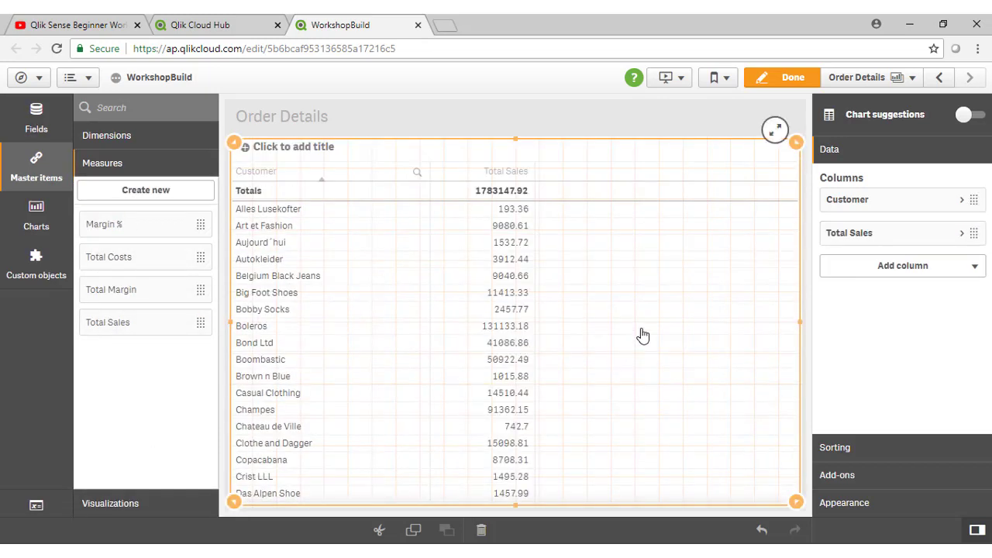
mouse_move(654, 330)
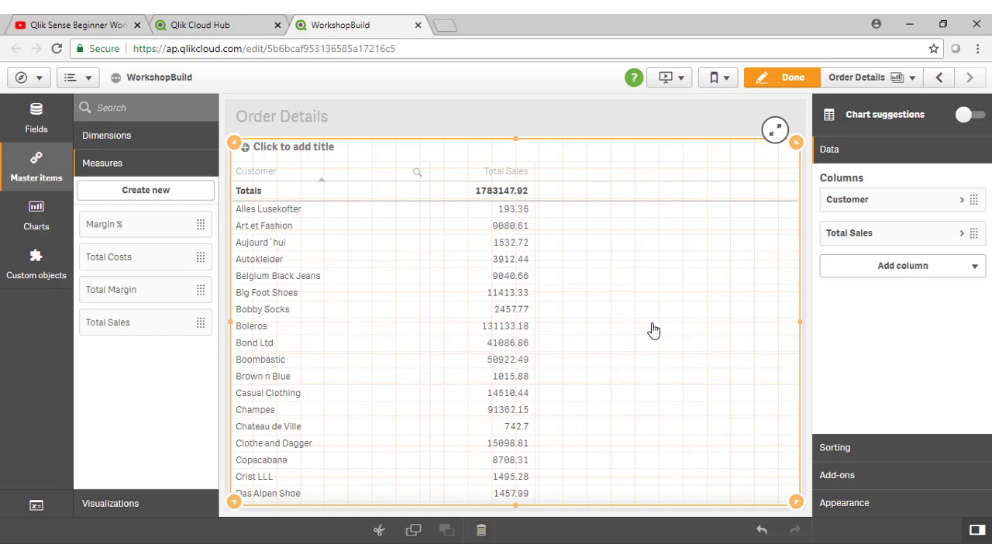
Add the Product master dimension to the table as an extra column
click(106, 135)
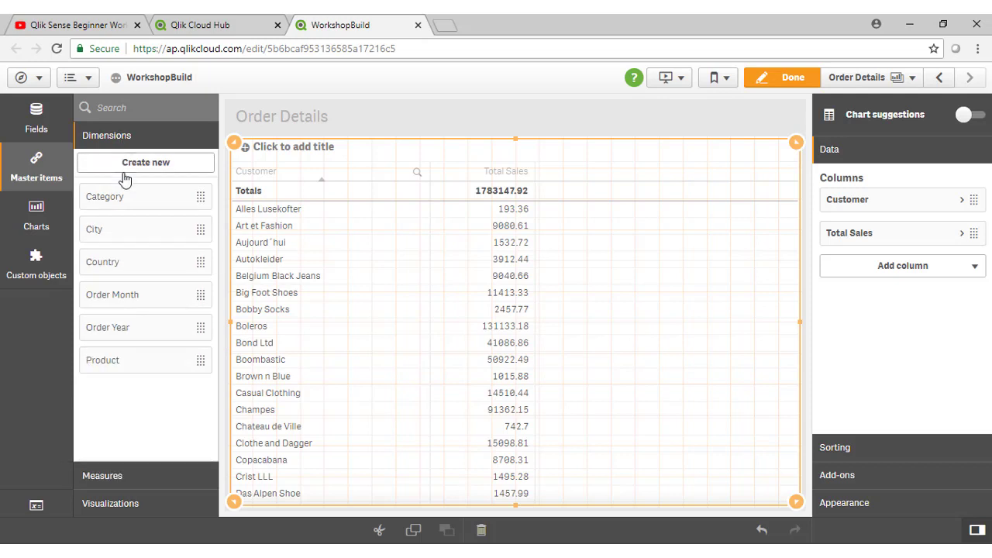
mouse_move(113, 238)
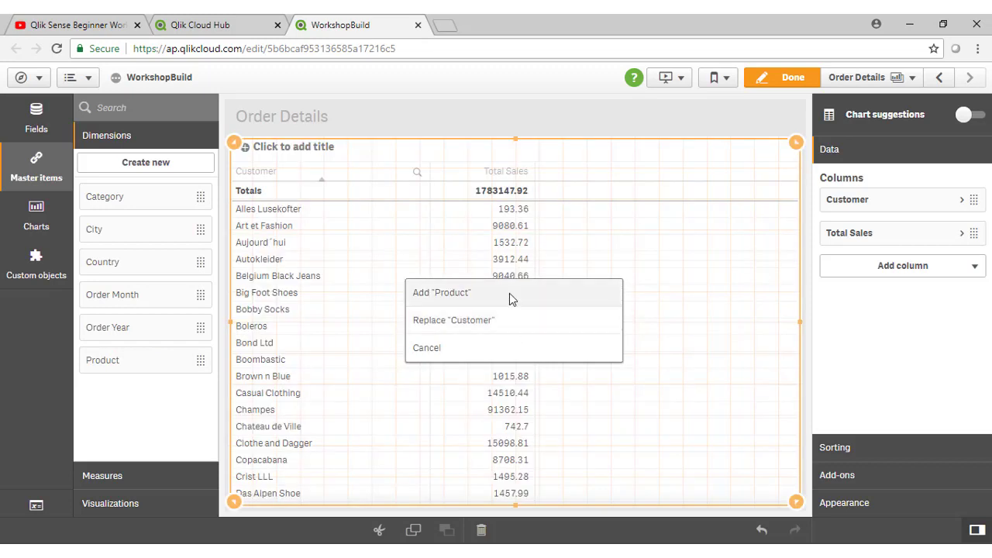
click(441, 292)
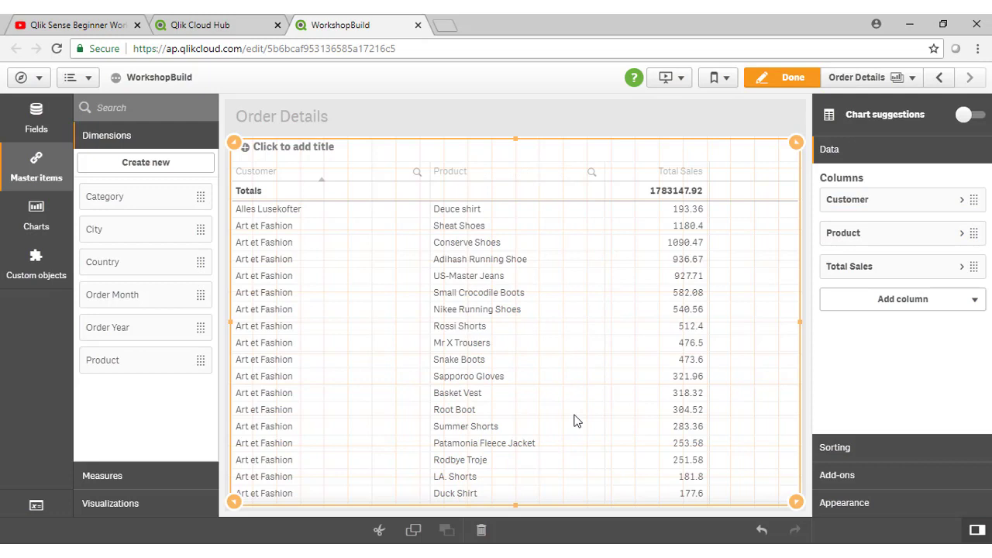
mouse_move(579, 417)
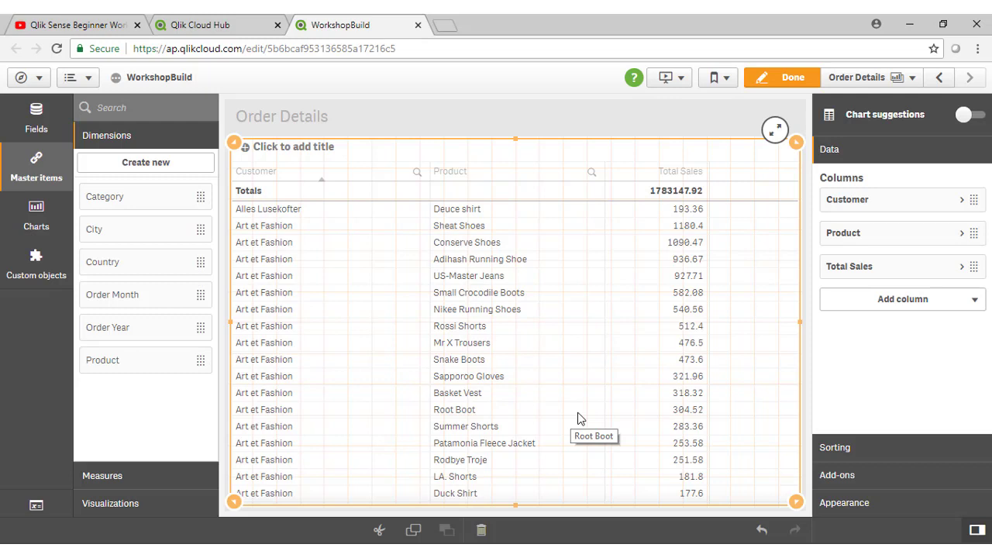
mouse_move(631, 415)
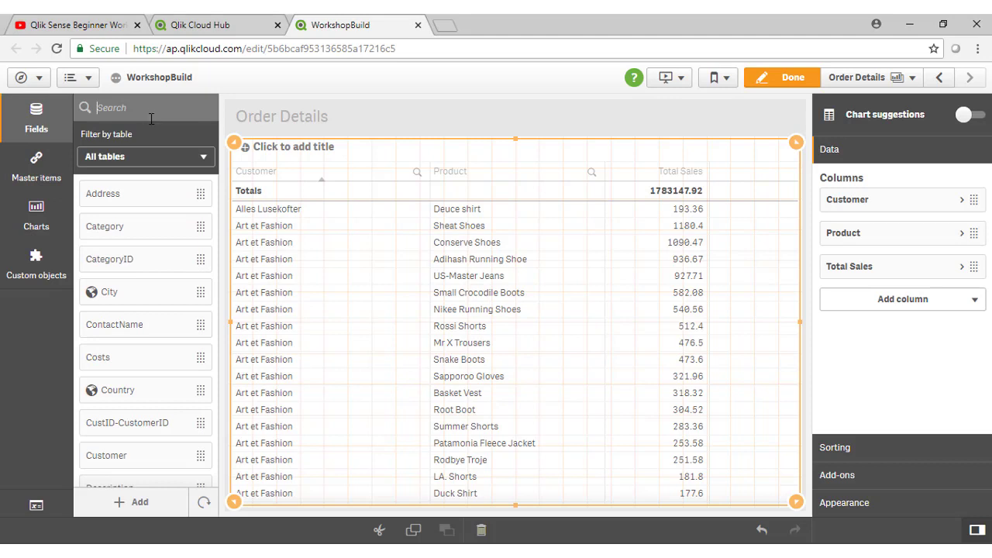
Search the fields for 'order' and add a column to the Order Details Table
text(order)
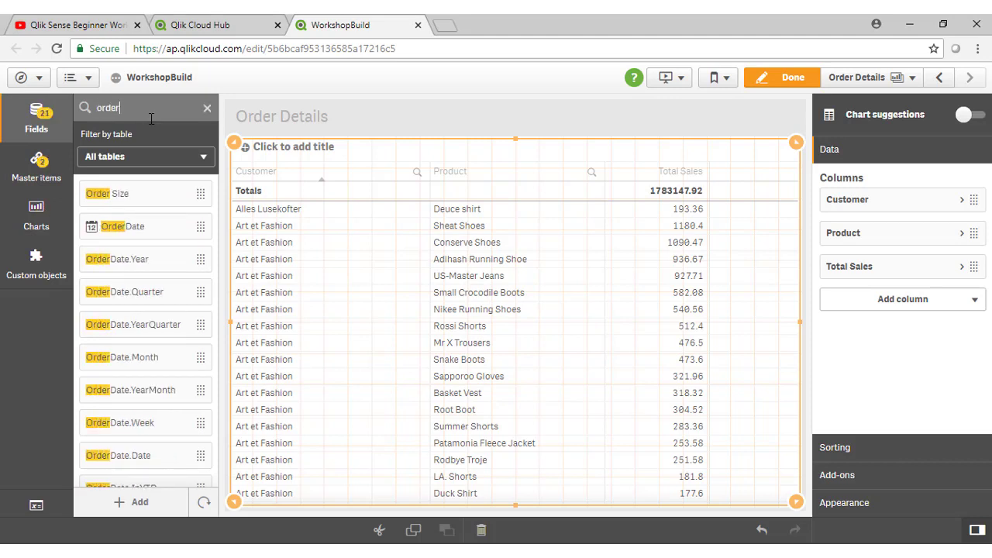
scroll(down, 3)
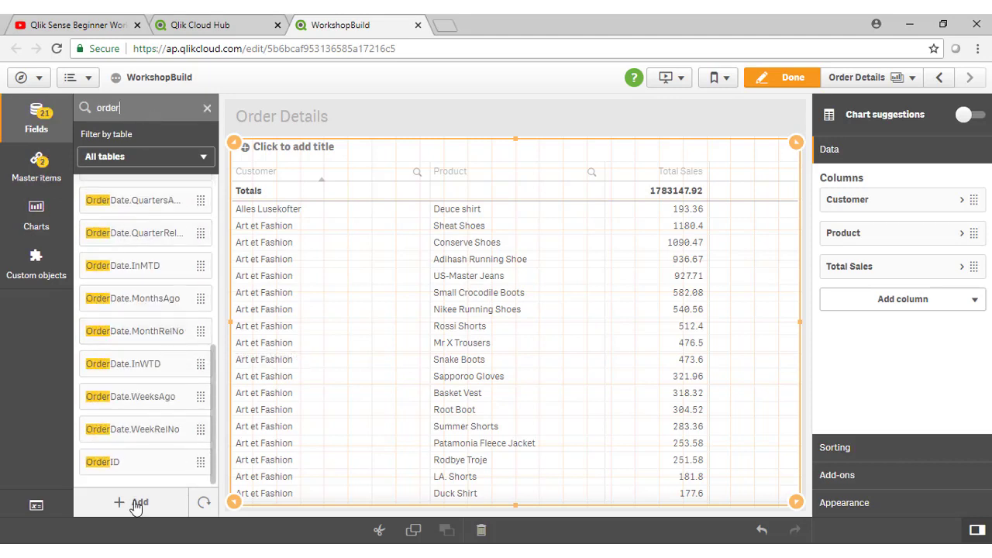
click(114, 462)
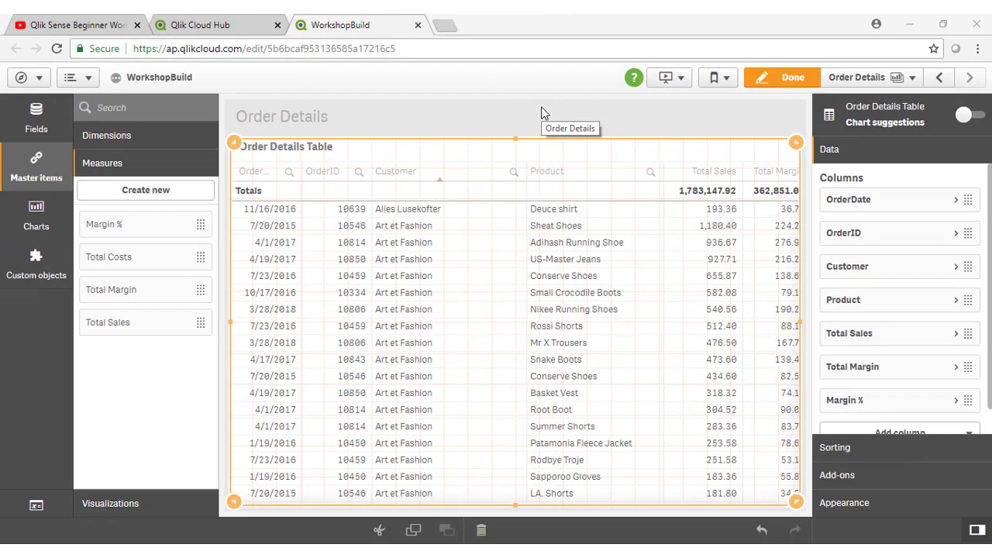
mouse_move(942, 401)
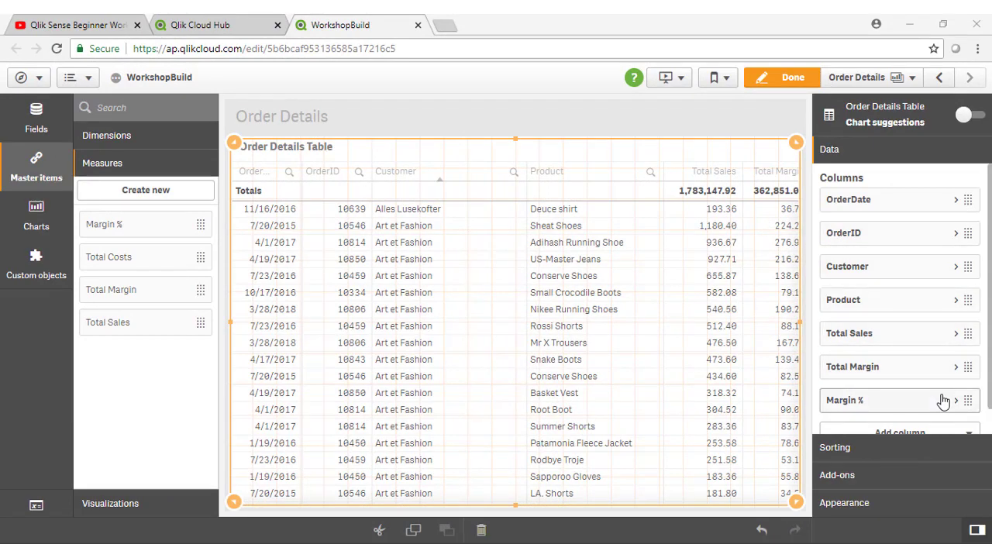
mouse_move(938, 367)
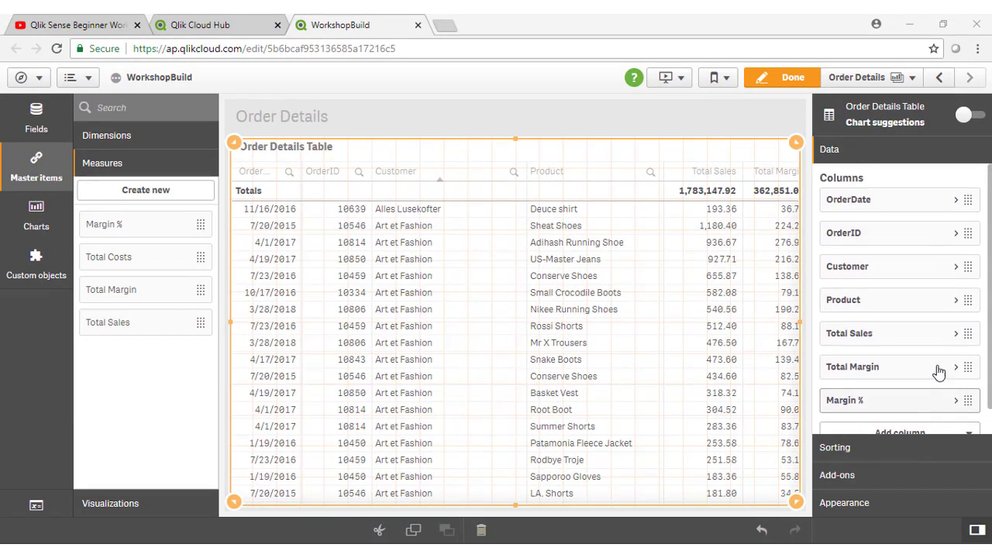
Exit edit mode, go to Dashboard, and select Australia and Minnki Pälsii
click(783, 77)
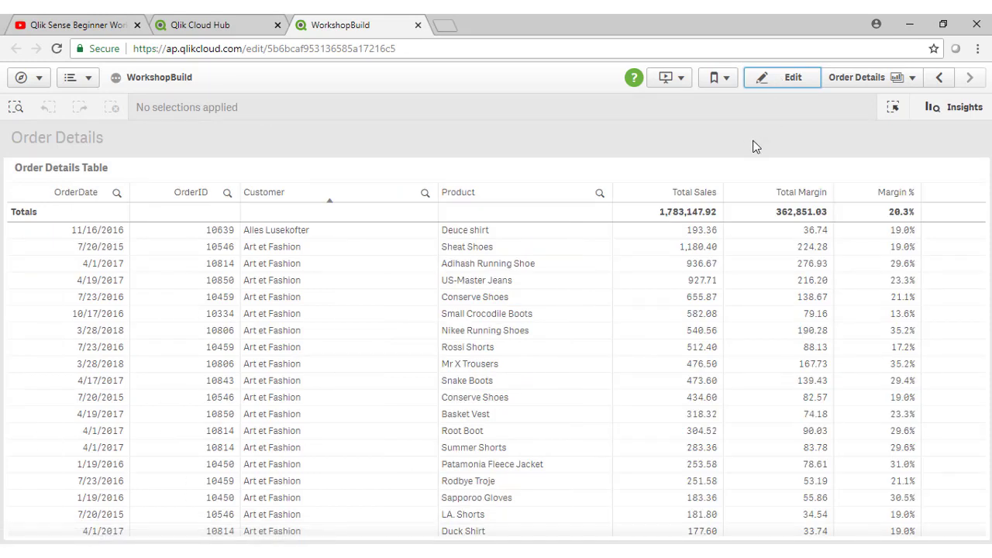
mouse_move(927, 91)
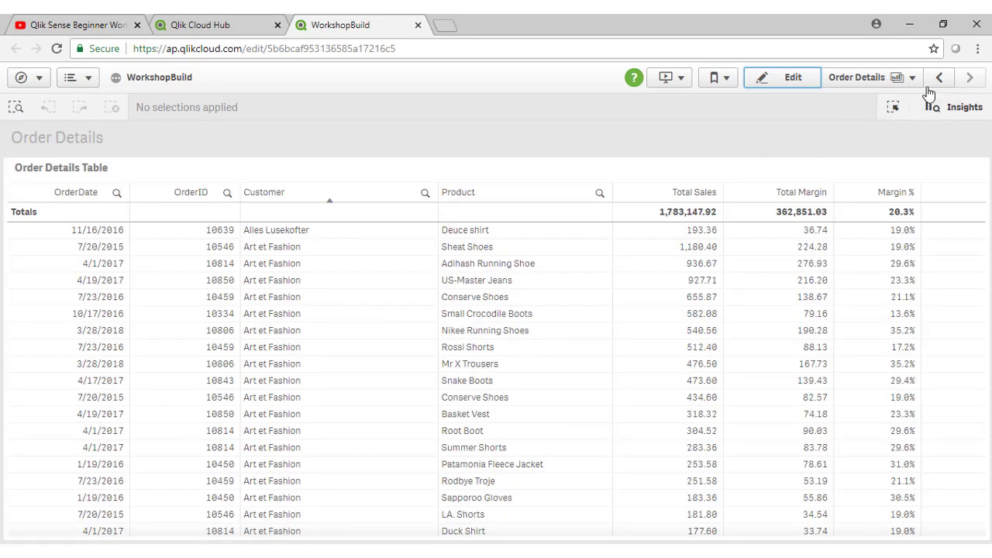
click(968, 76)
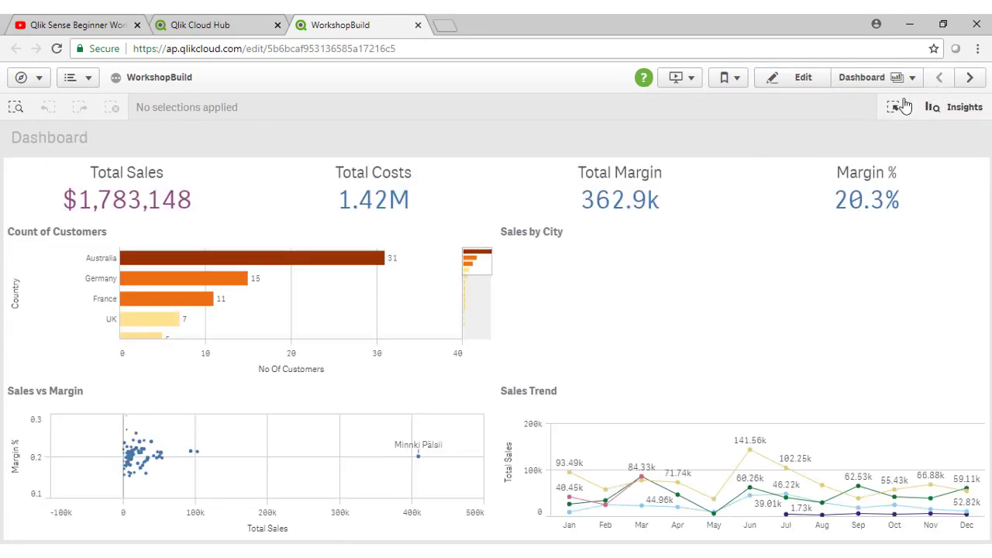
click(233, 258)
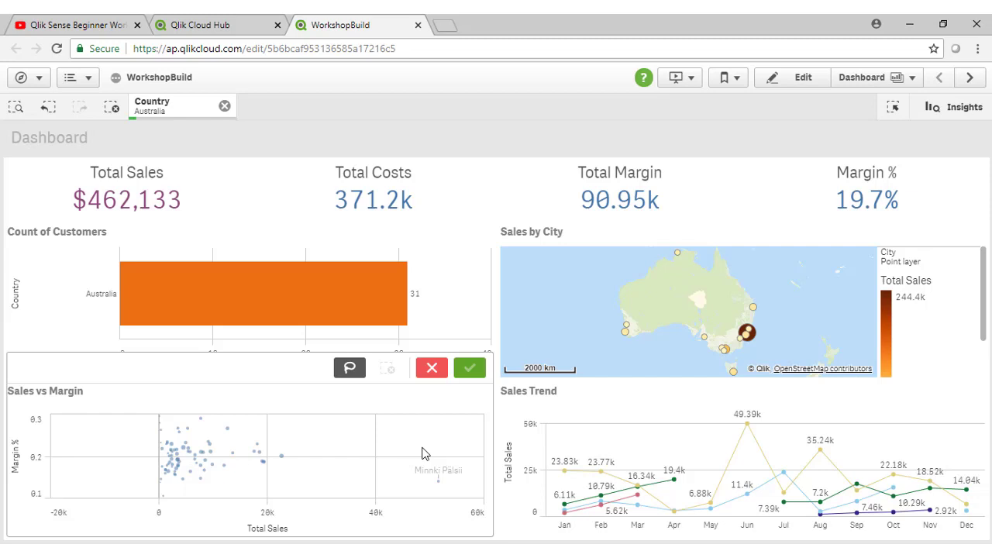
click(469, 367)
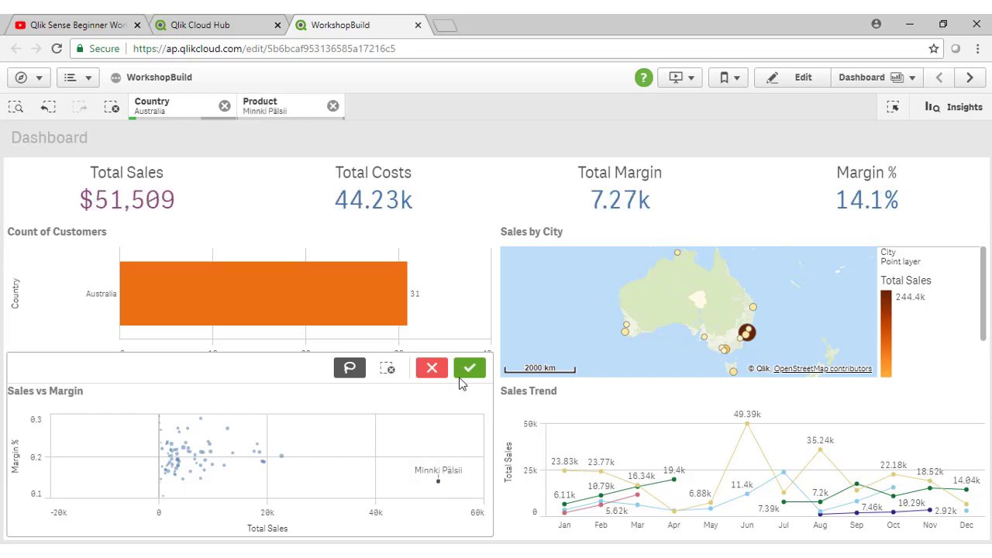
click(469, 368)
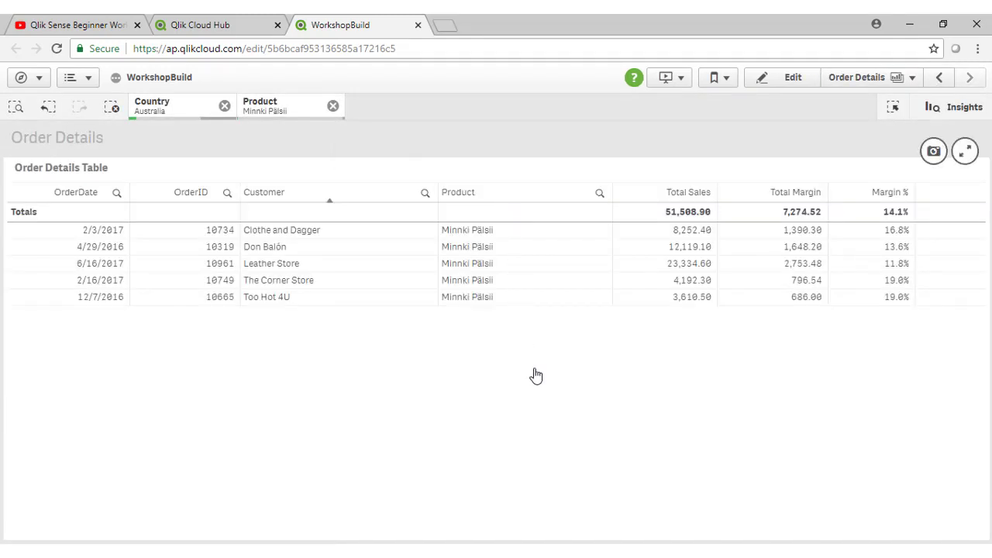
mouse_move(581, 418)
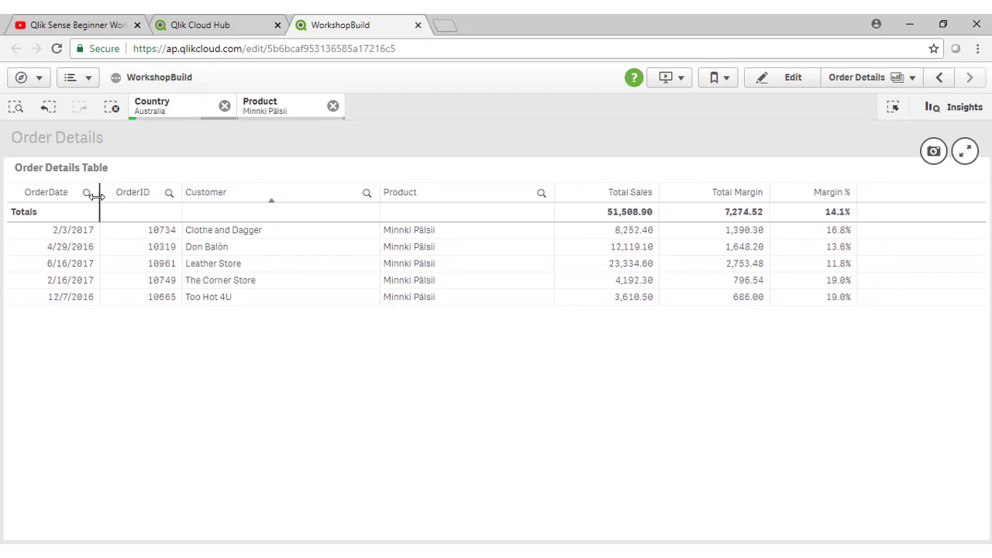
mouse_move(158, 428)
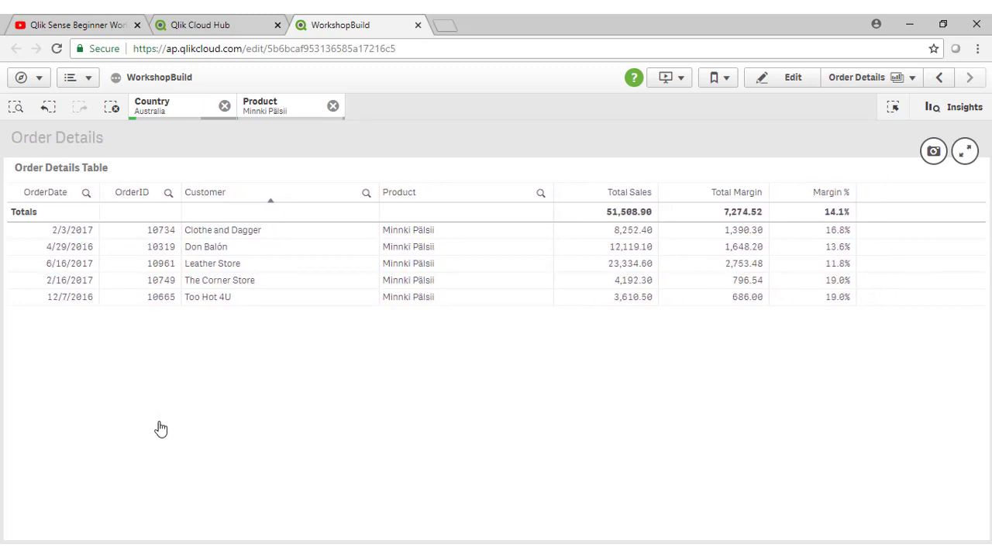
mouse_move(773, 77)
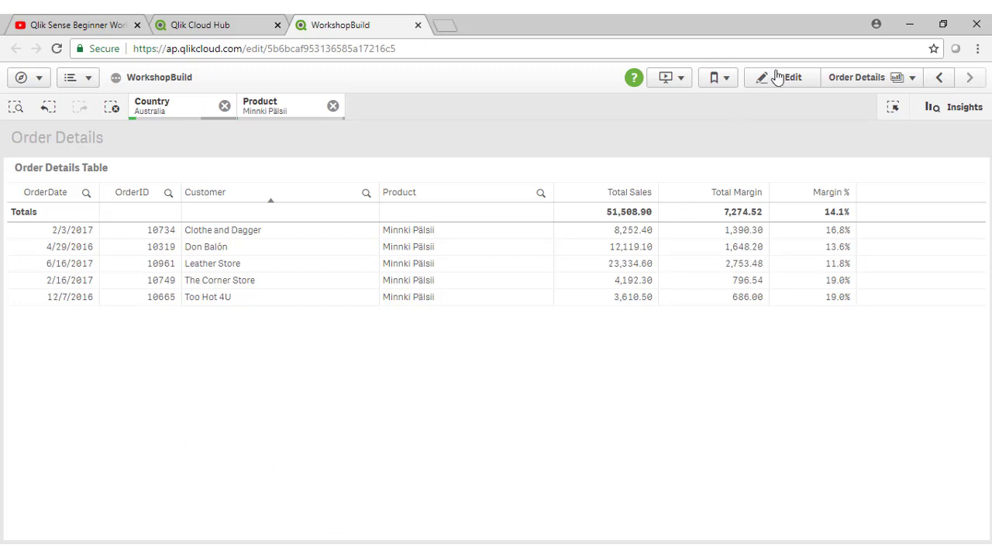
Enter edit mode and apply the pending column width changes to the table
click(787, 76)
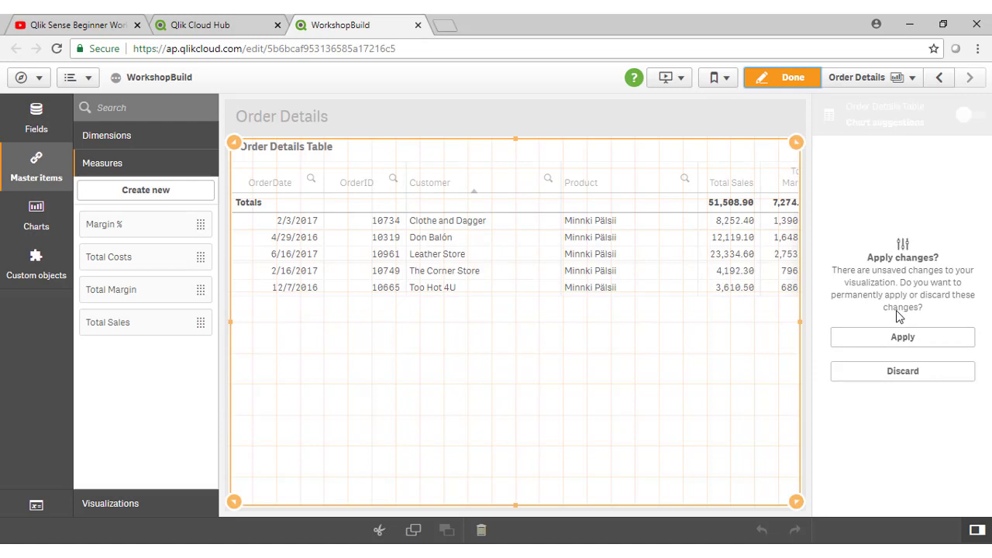
mouse_move(907, 290)
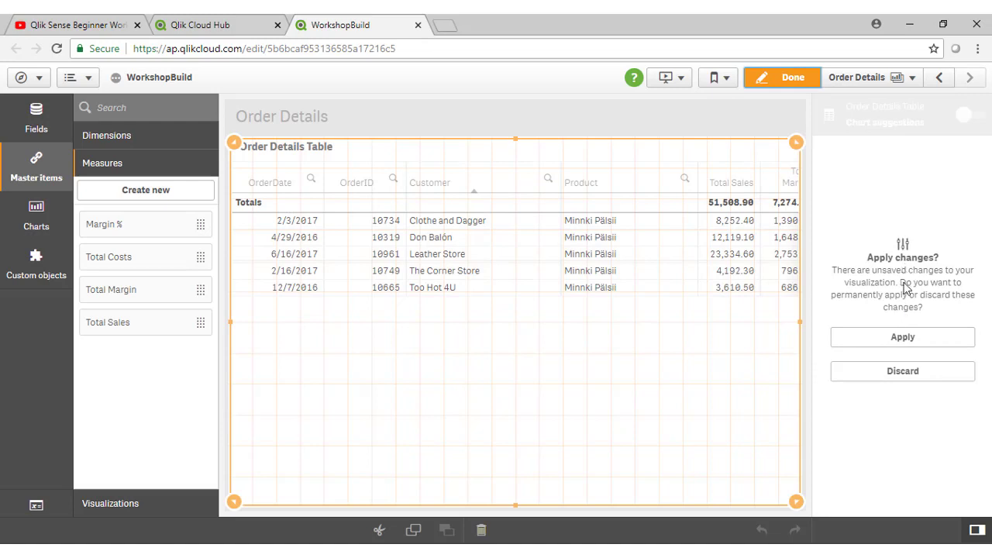
mouse_move(906, 345)
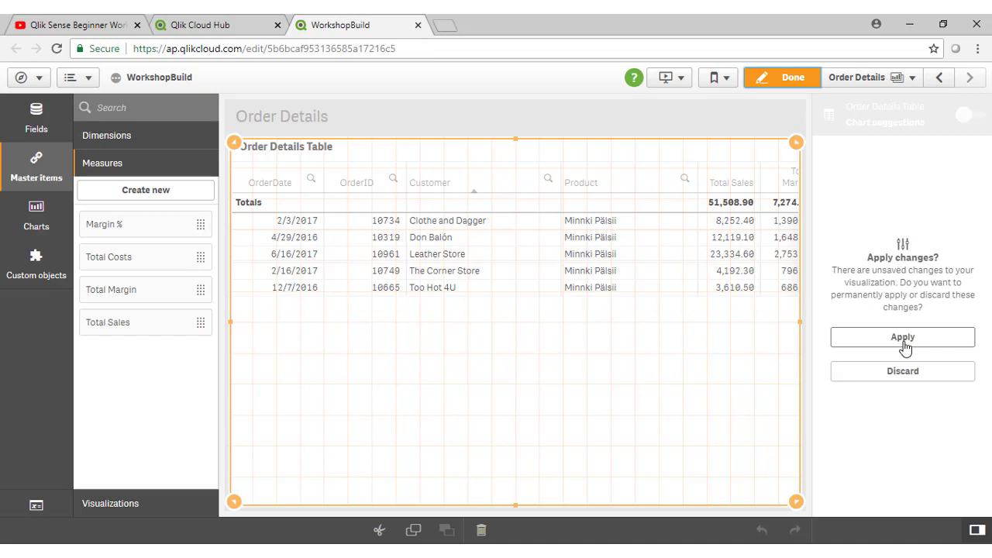
click(902, 337)
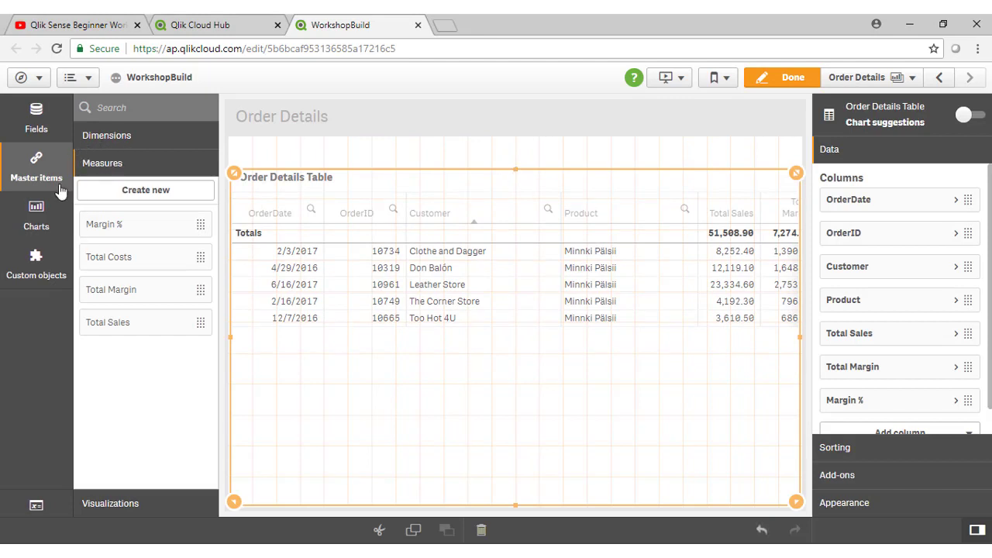
click(35, 213)
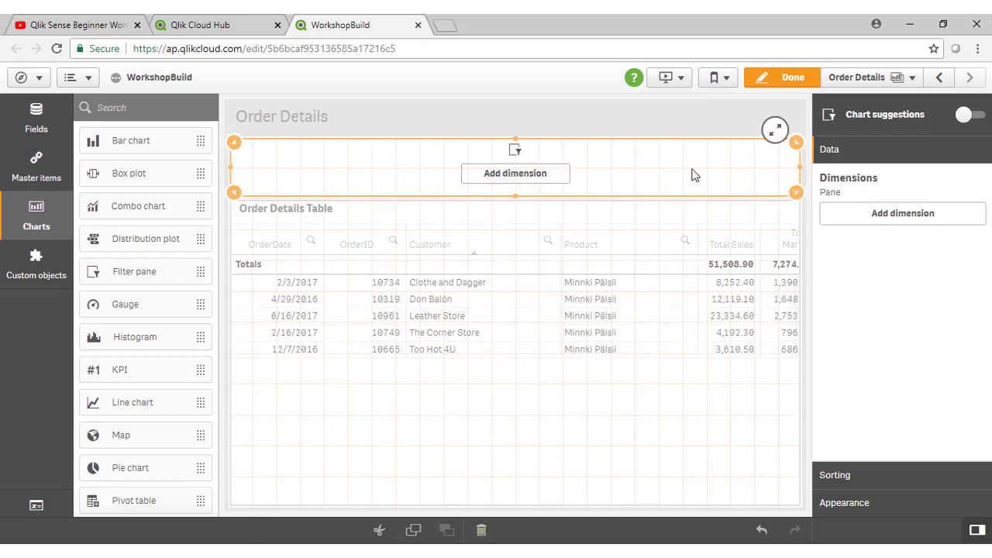
mouse_move(509, 172)
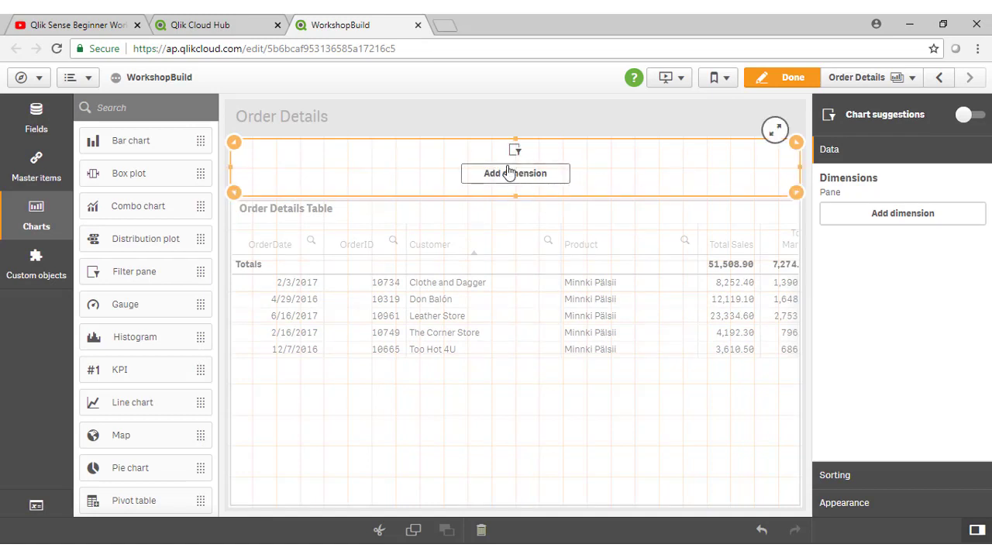
Build a filter pane with Category, Product, Country and City, then exit edit mode
click(515, 172)
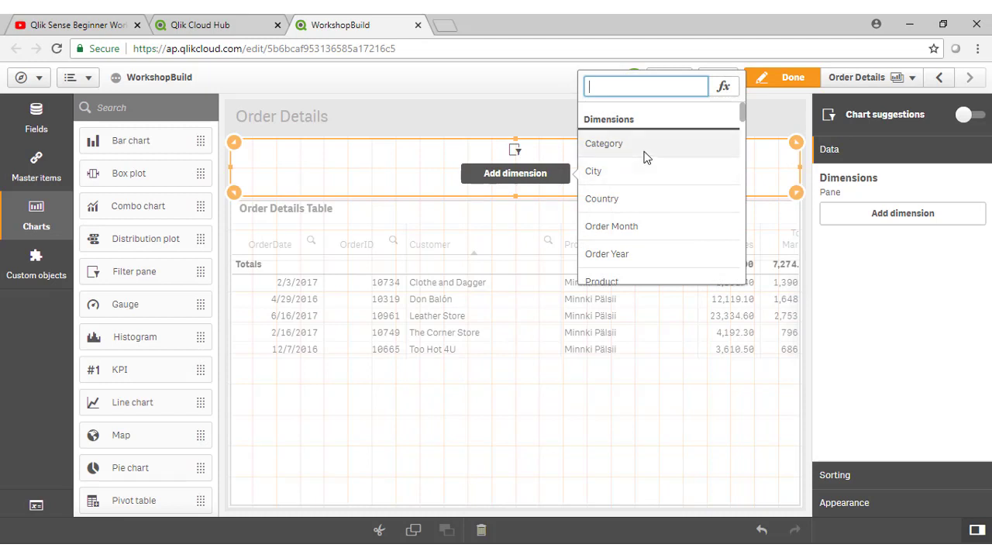
click(604, 144)
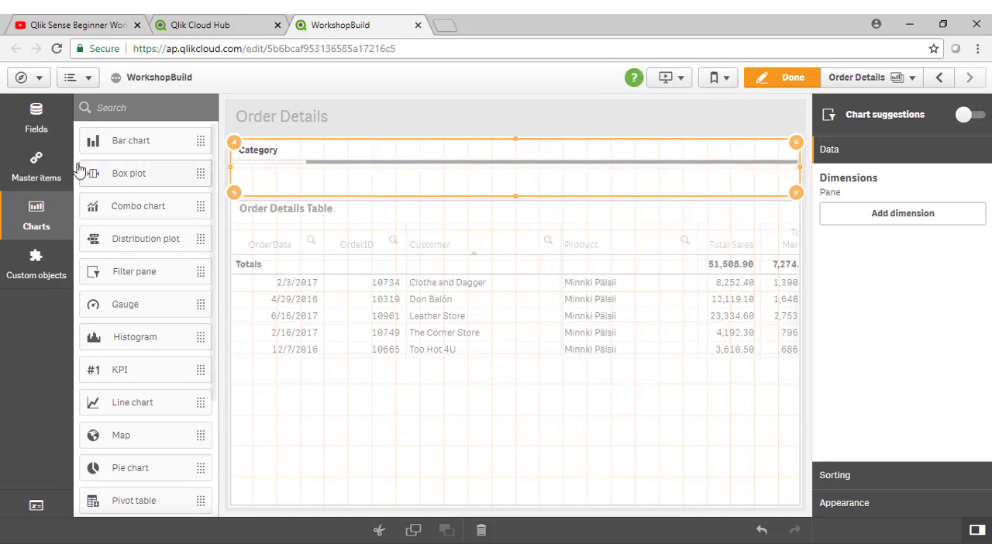
click(36, 167)
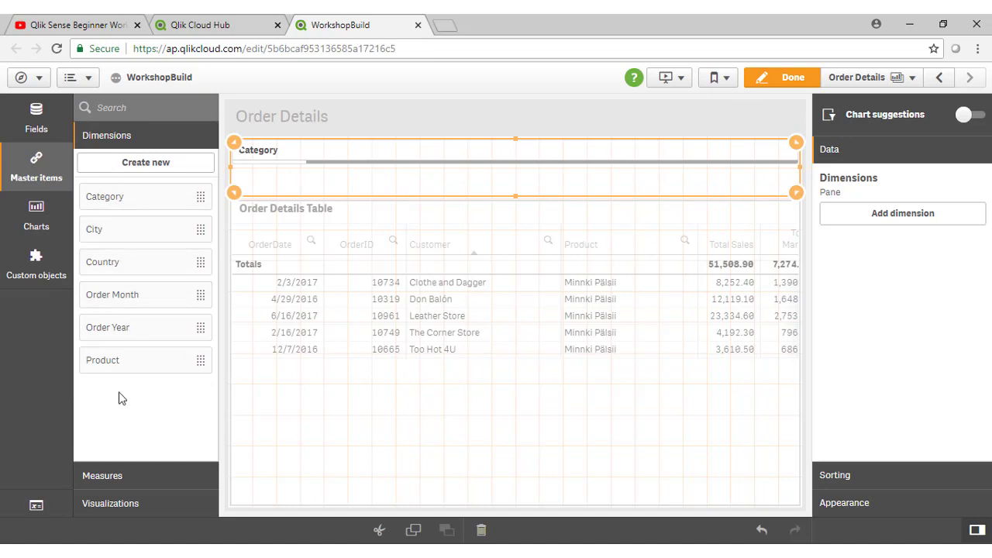
drag(102, 360, 500, 162)
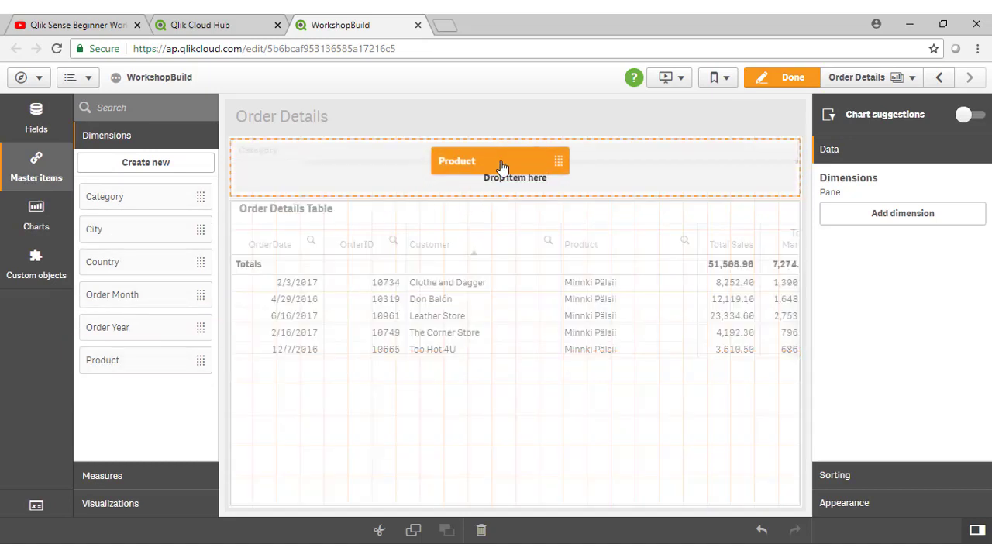
drag(500, 160, 732, 168)
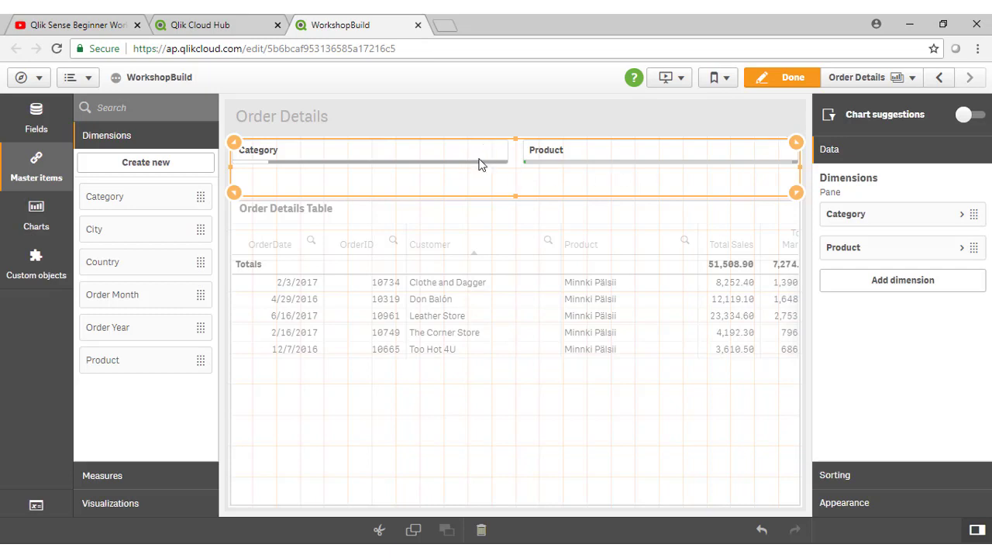
mouse_move(659, 163)
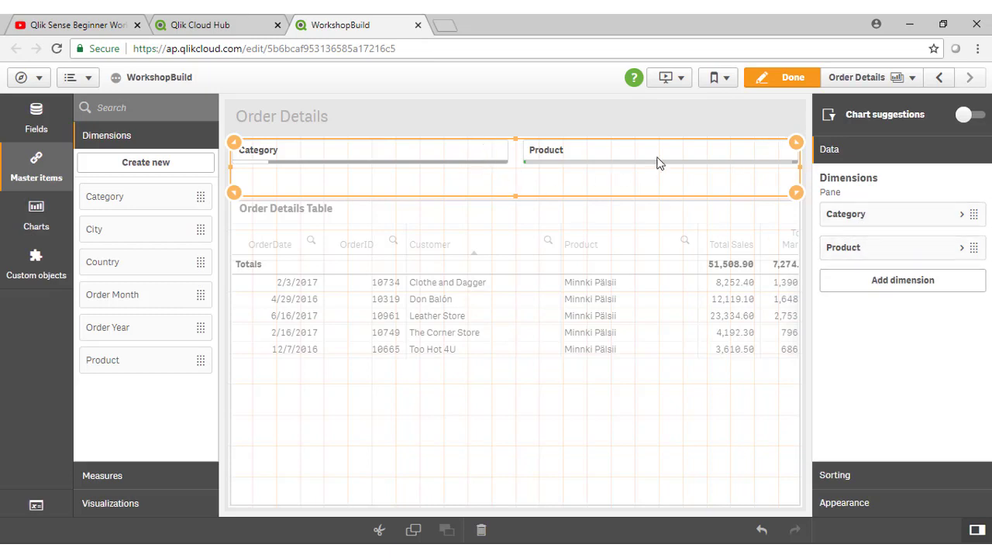
mouse_move(114, 271)
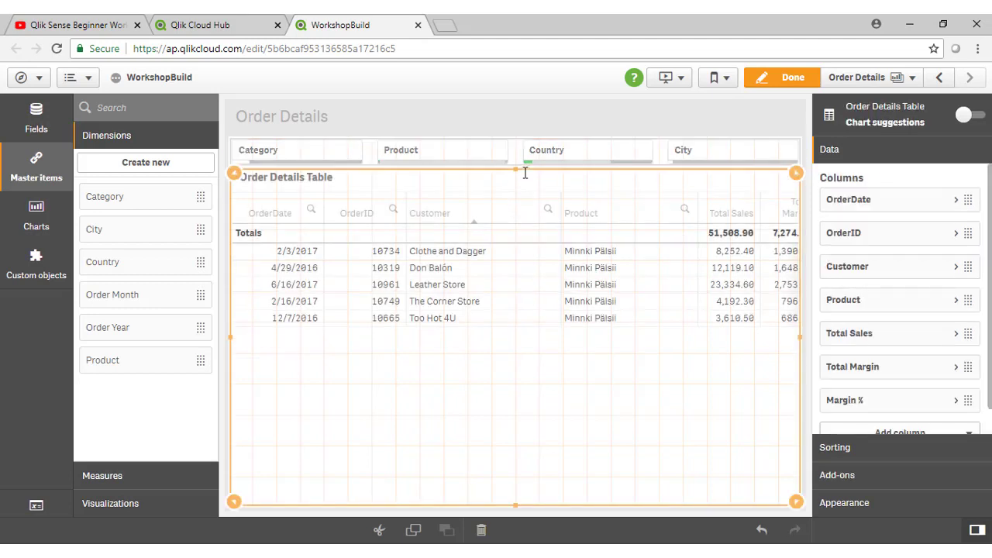
click(789, 76)
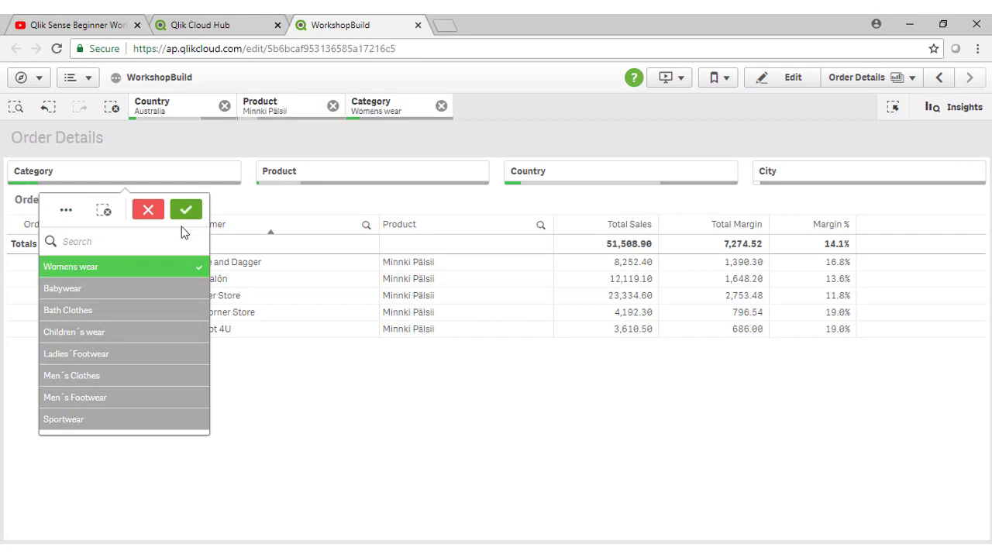
Confirm the Womens wear category selection and clear the Minnki Pälsii product filter
click(186, 210)
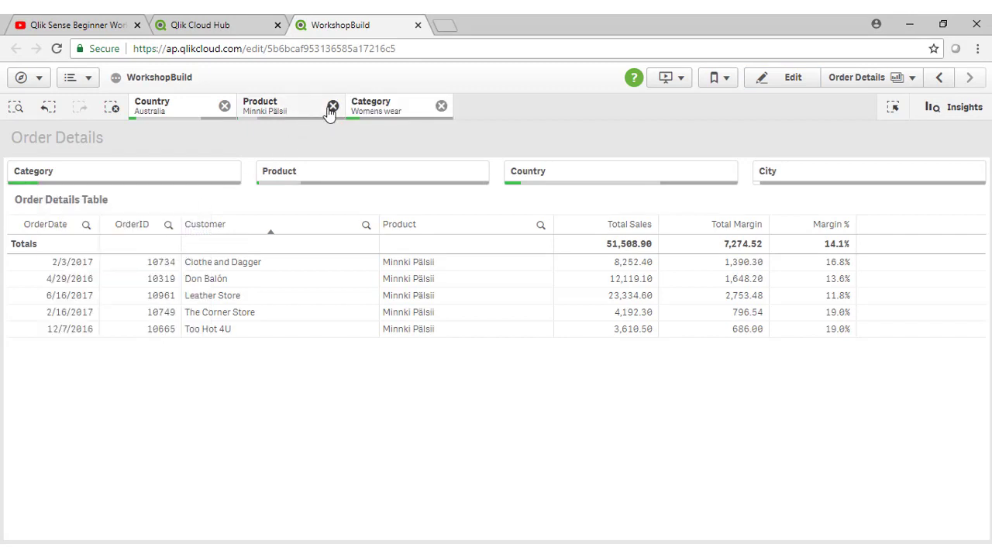
click(329, 106)
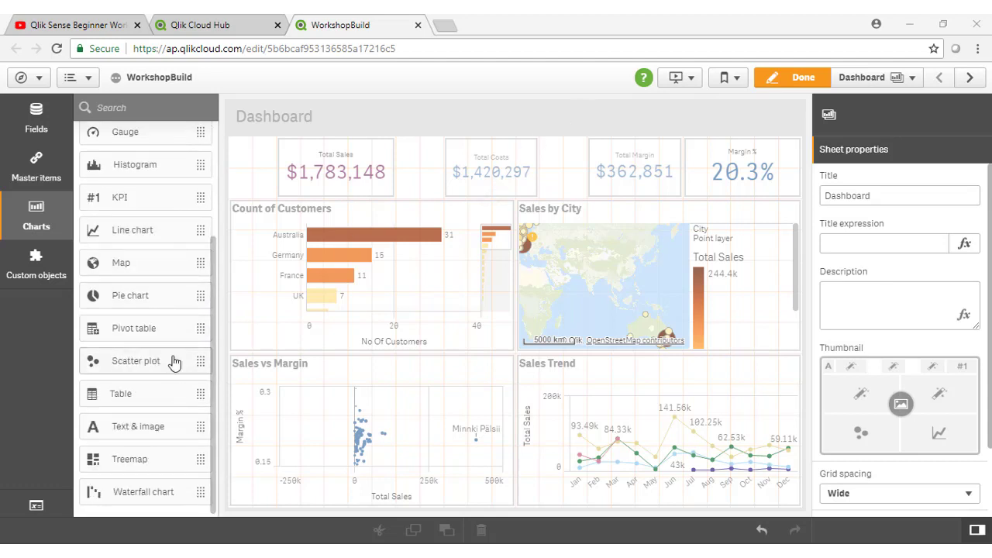
mouse_move(236, 373)
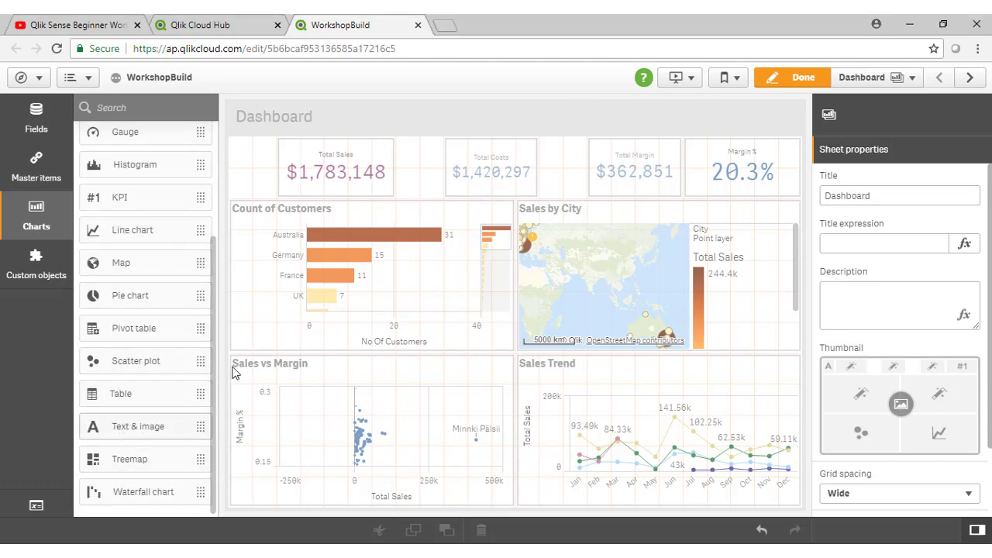
mouse_move(348, 190)
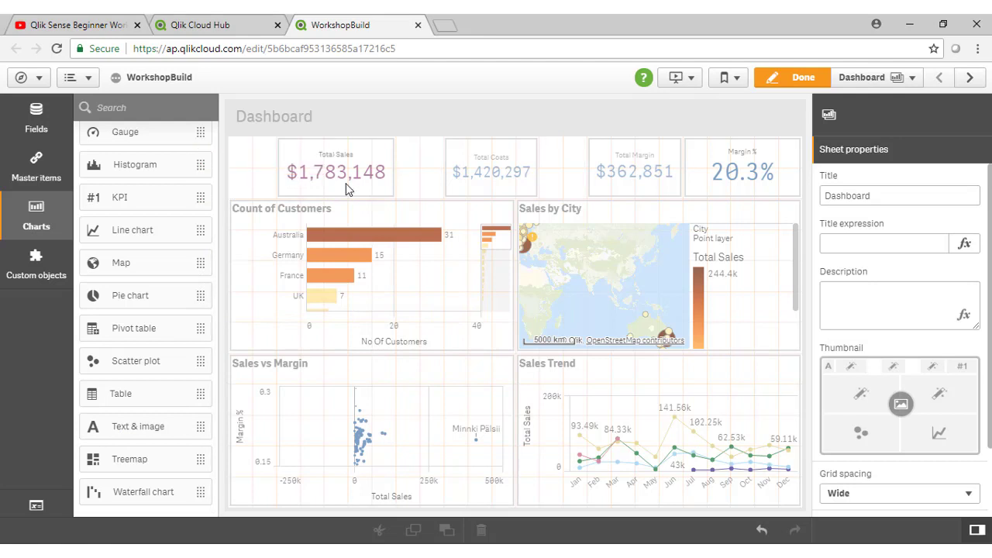
Select the empty Text & image box beside Total Sales and open its Media library
click(336, 168)
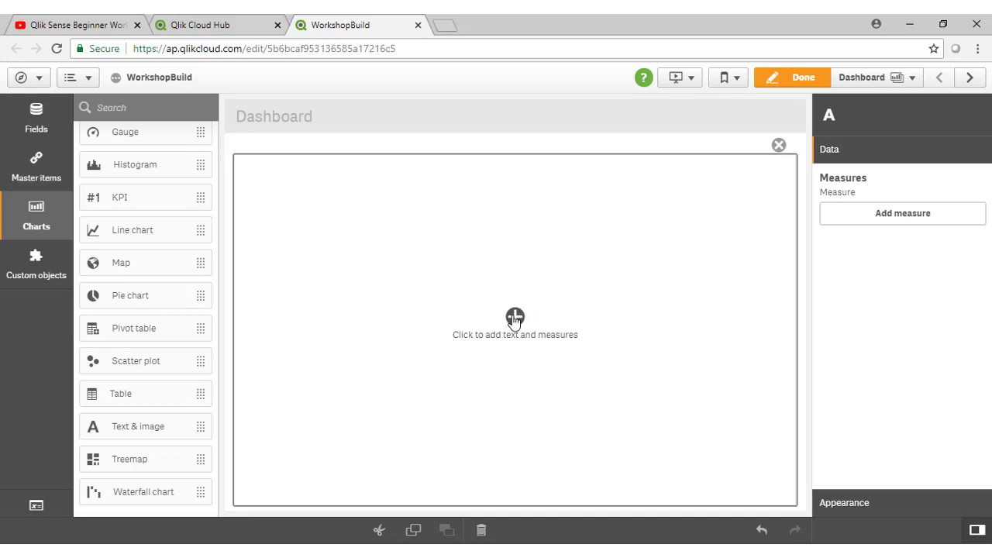
click(515, 320)
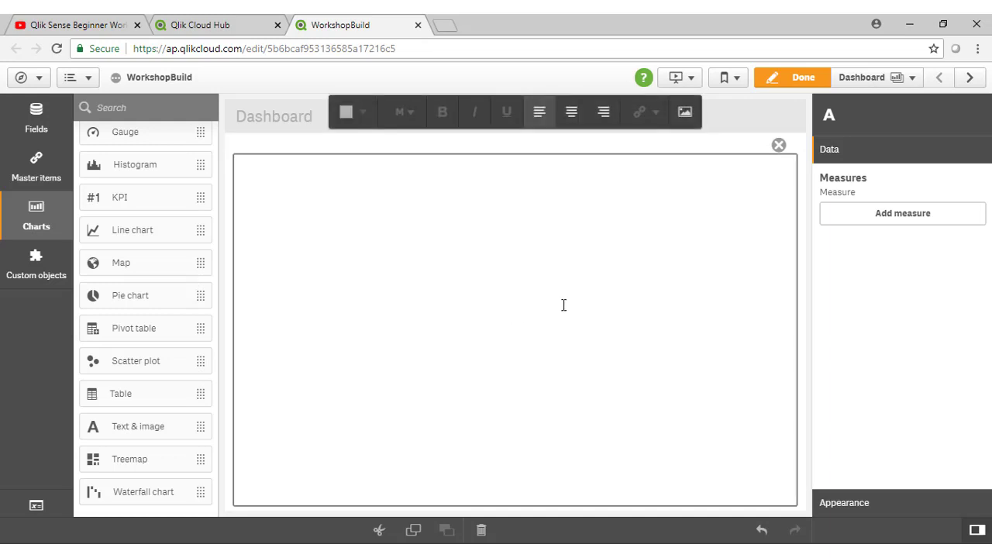
mouse_move(632, 109)
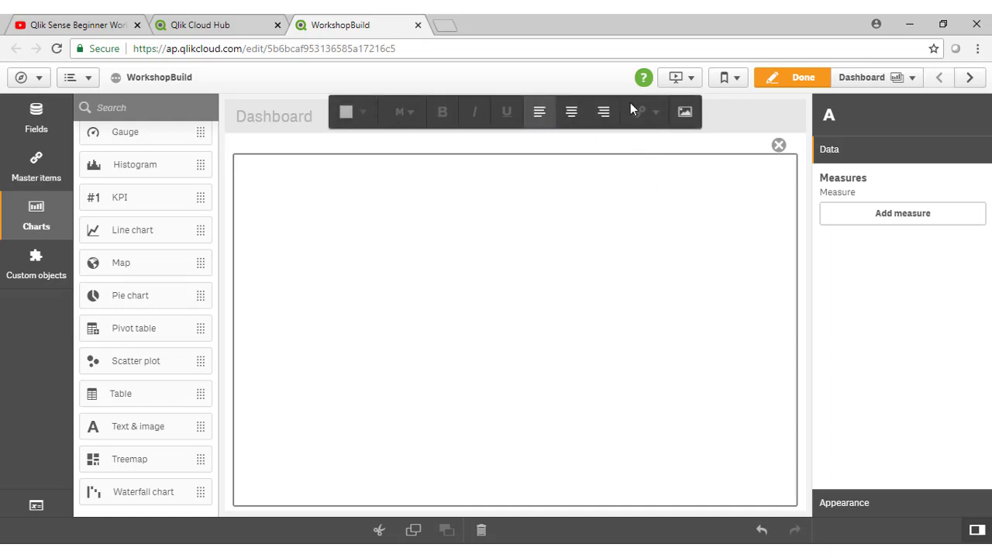
click(684, 112)
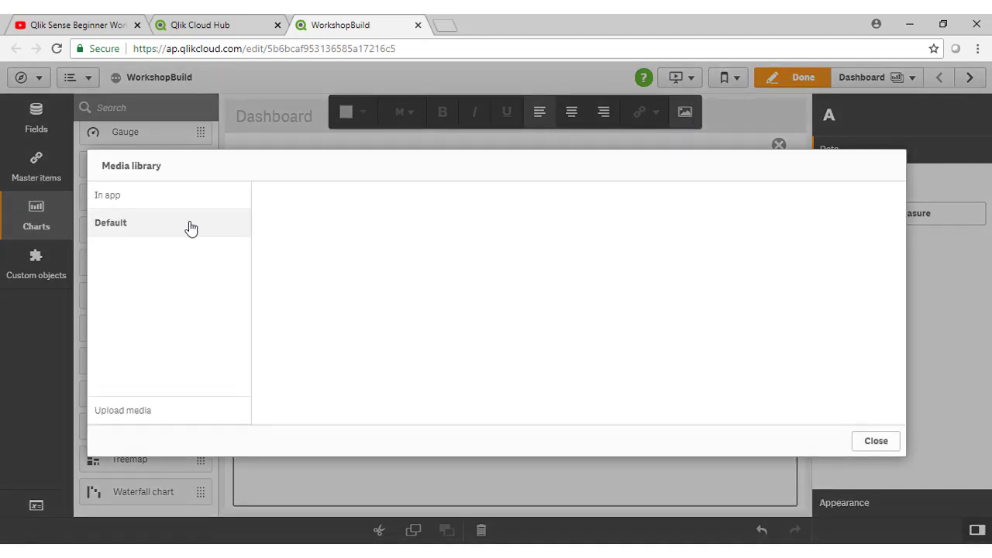
Browse the Default images, previewing feathers, then list the In app images
click(110, 222)
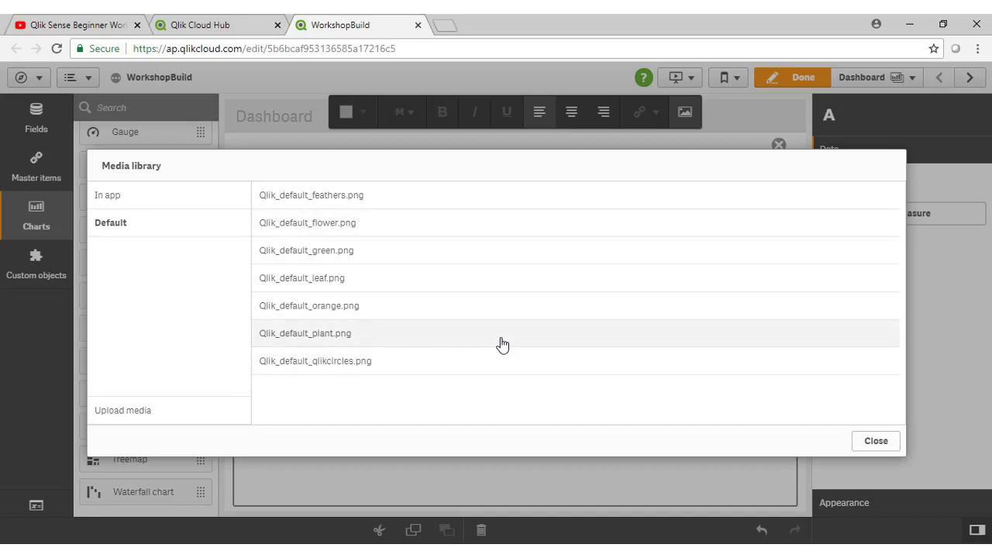
click(310, 195)
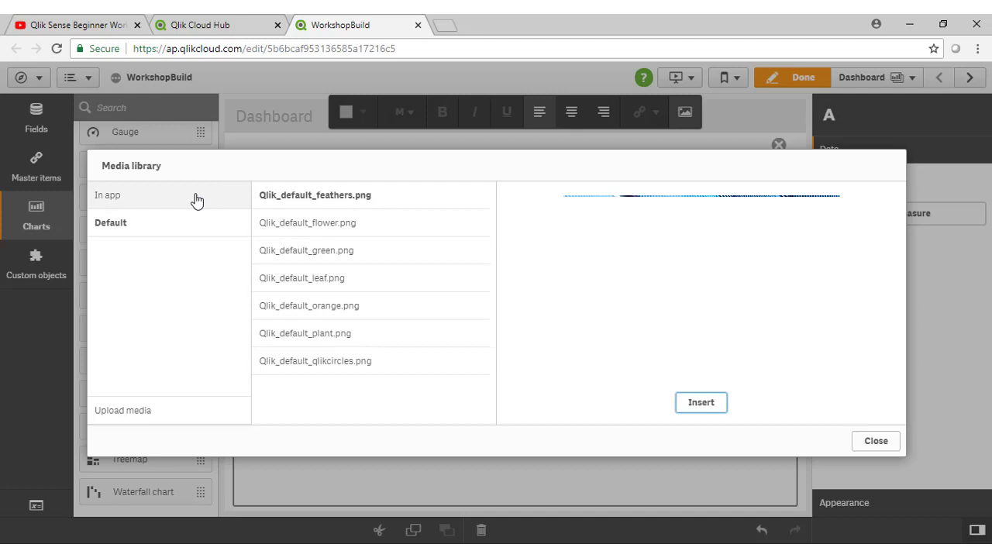
click(317, 195)
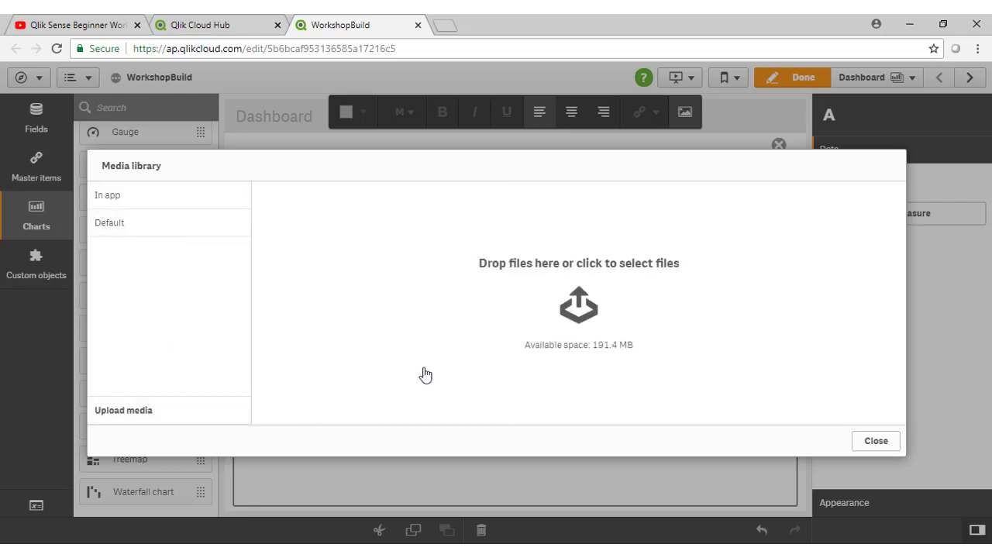
mouse_move(386, 385)
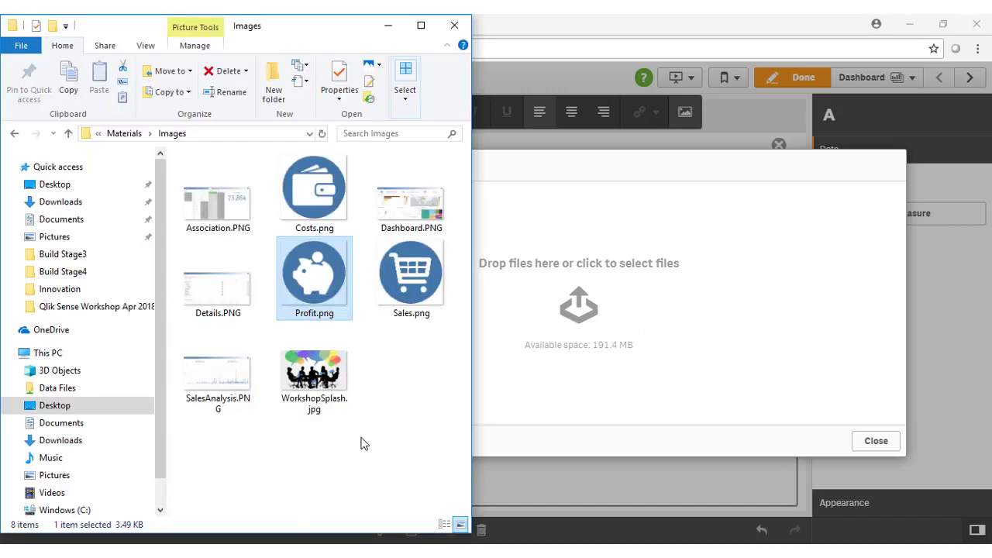
mouse_move(409, 275)
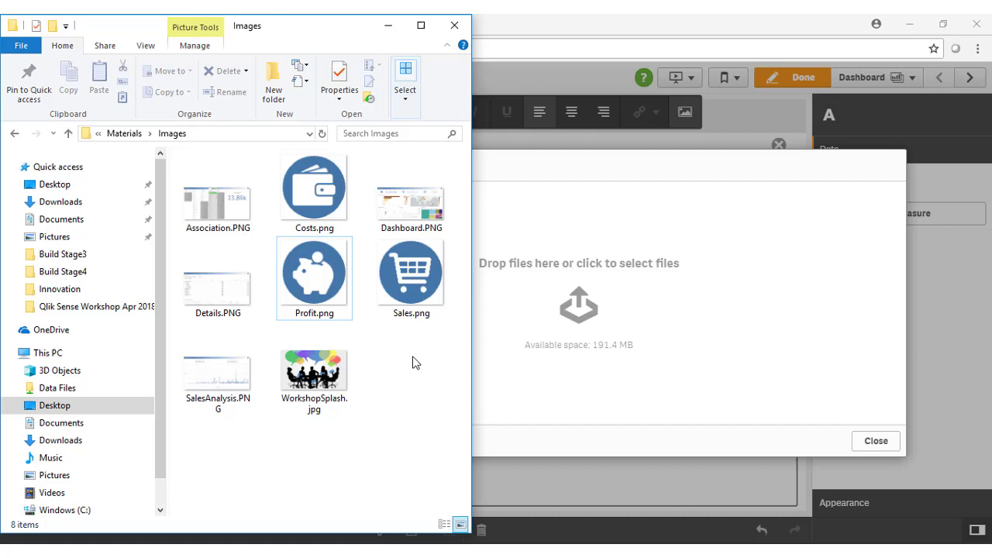
Drag Profit.png and Sales.png from File Explorer's Images folder into the upload area
drag(411, 276, 655, 311)
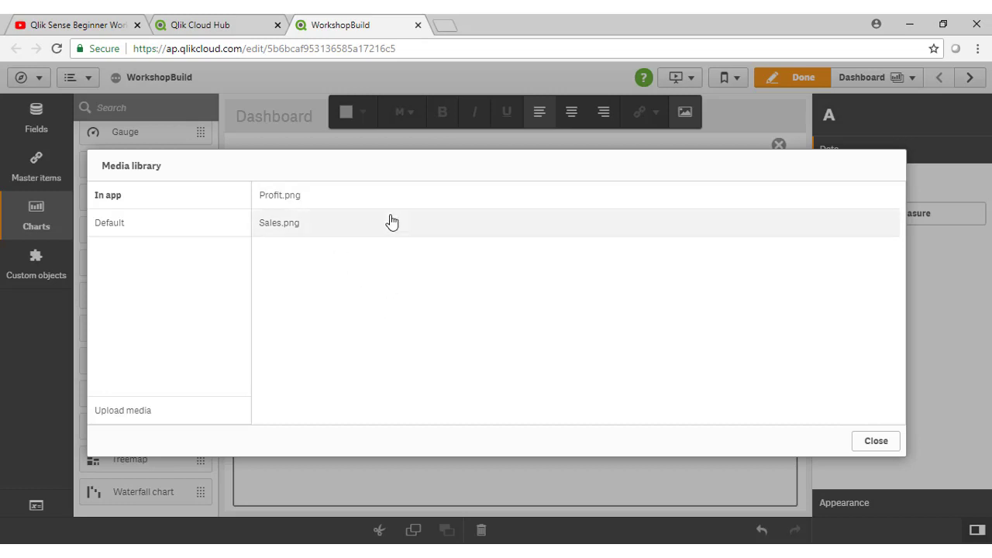
Insert the Sales.png cart image into the text box and centre-align it
click(279, 223)
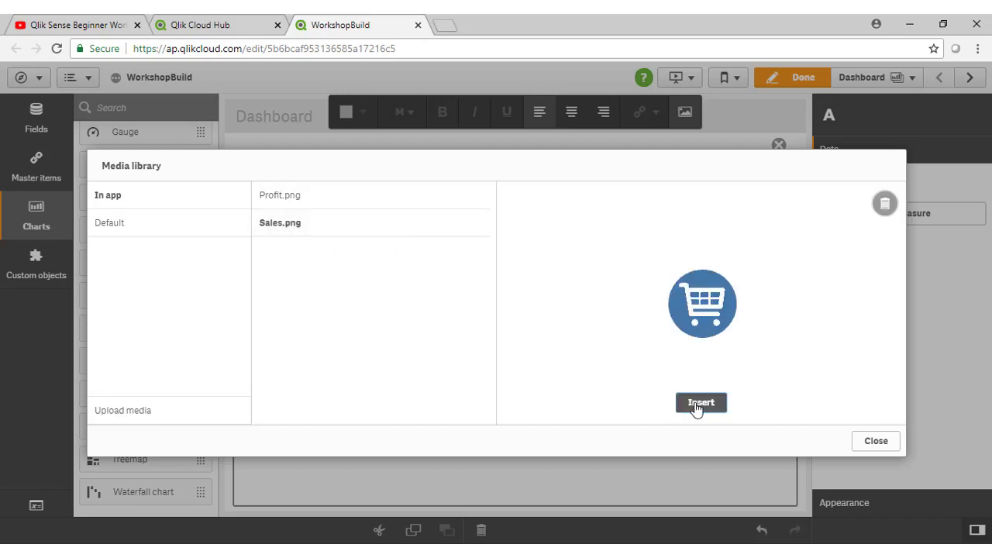
click(700, 403)
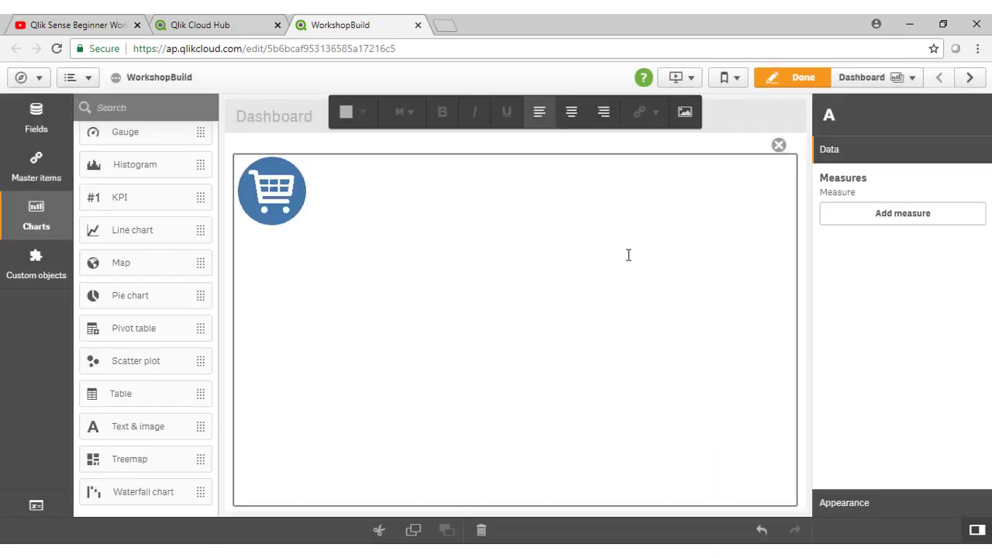
click(272, 191)
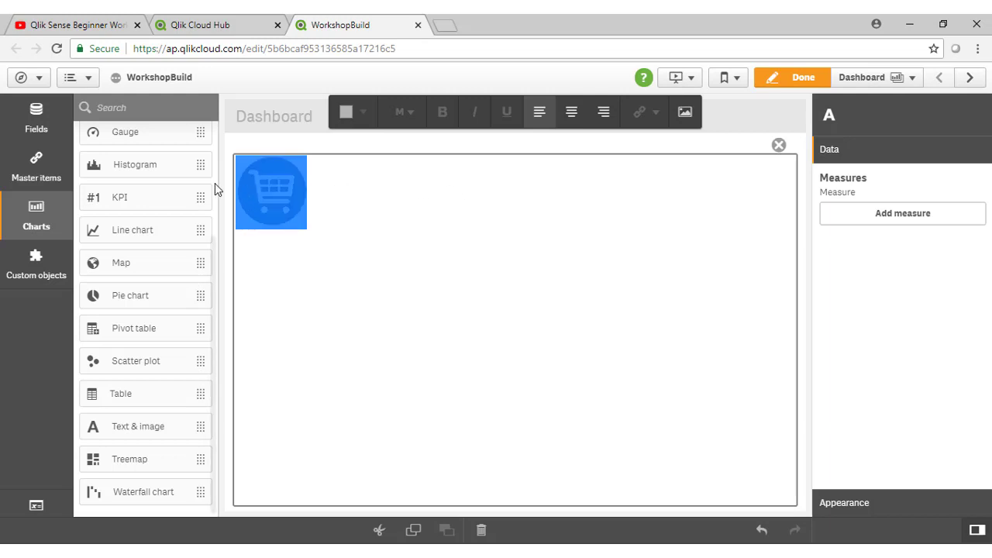
click(570, 112)
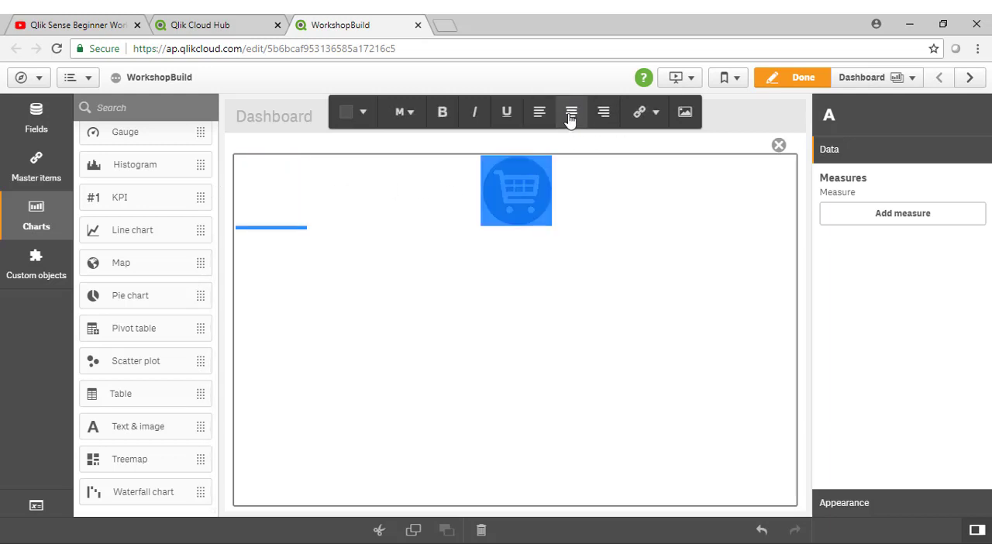
mouse_move(779, 146)
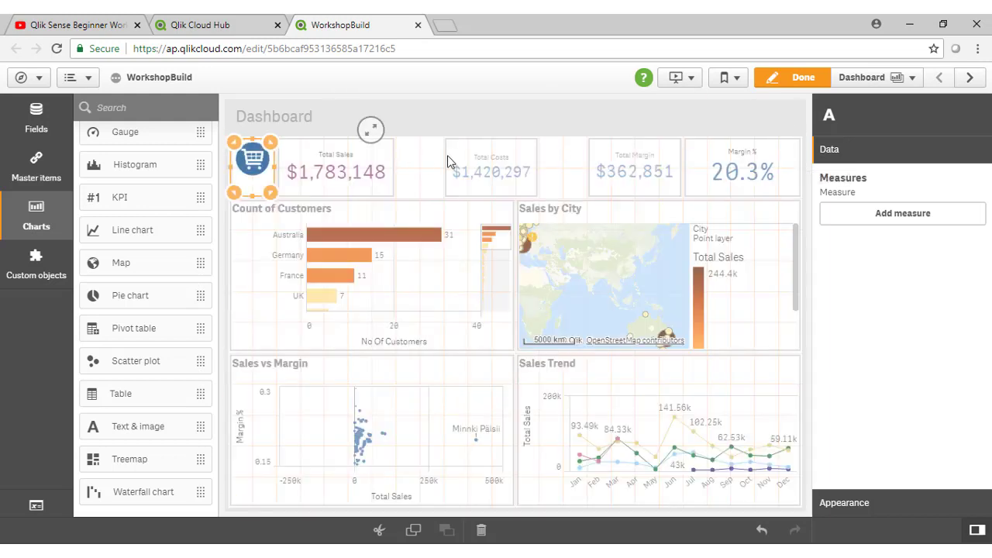
Leave edit mode to view the dashboard icons beside the totals
click(802, 77)
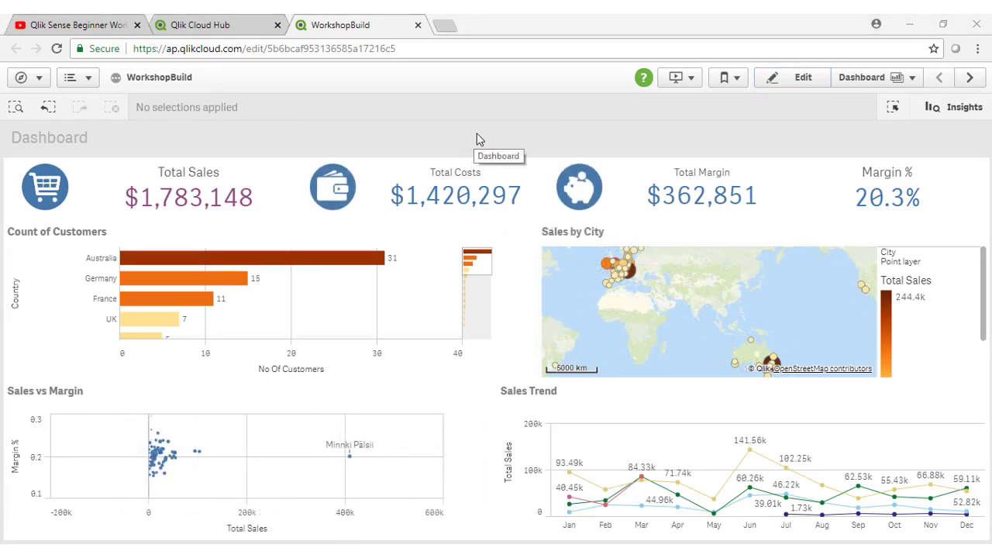
mouse_move(607, 141)
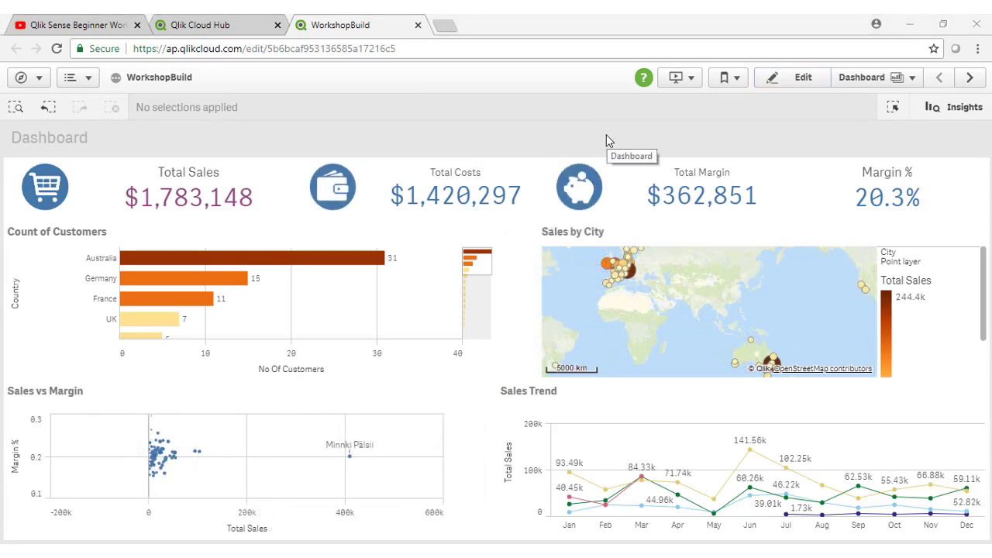
mouse_move(790, 124)
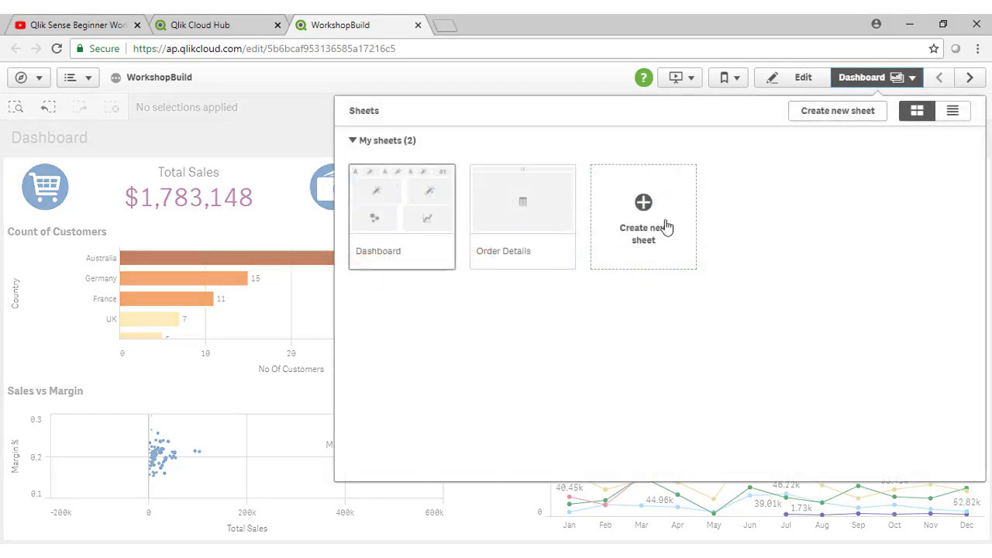
Inspect the Order Details sheet's info, close the navigator and re-enter Dashboard editing
click(523, 201)
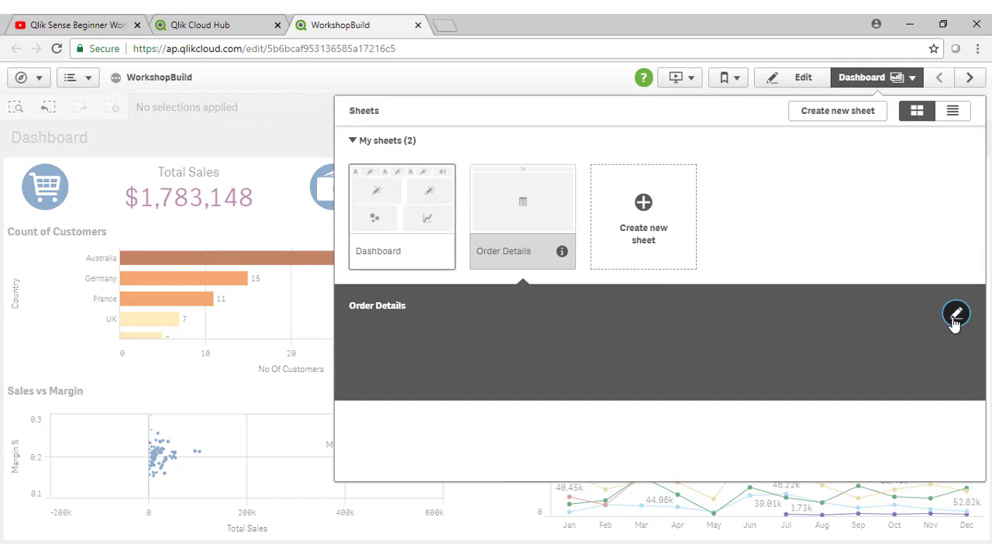
click(957, 314)
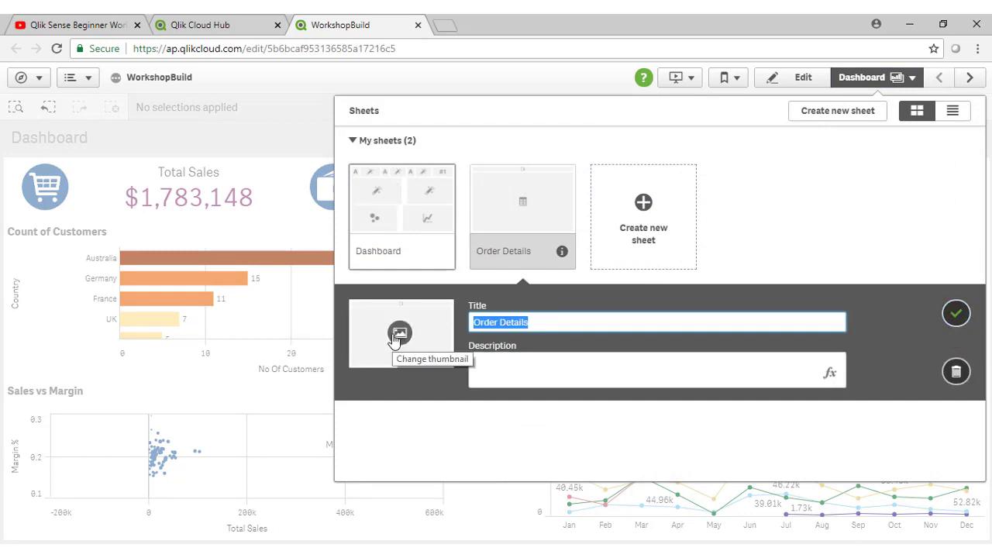
mouse_move(799, 165)
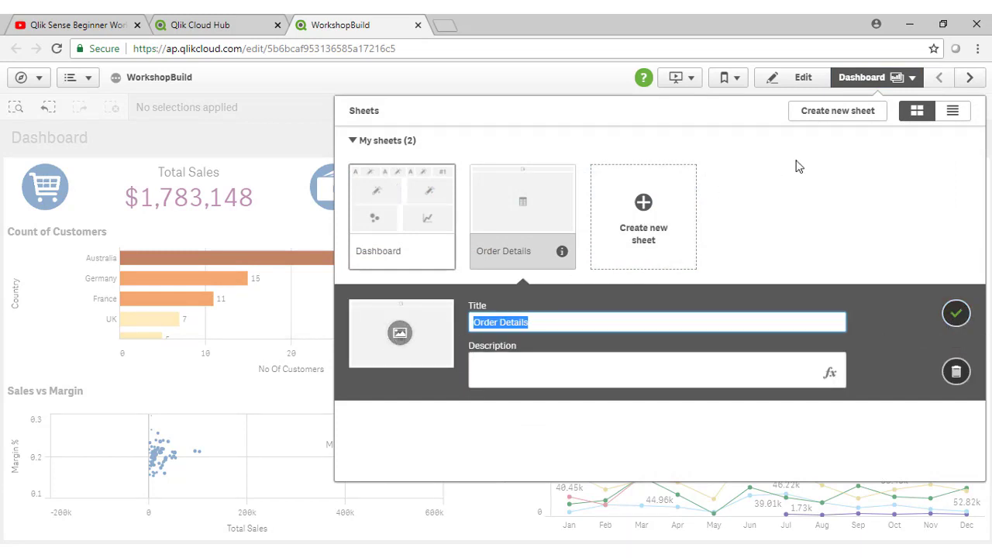
click(791, 77)
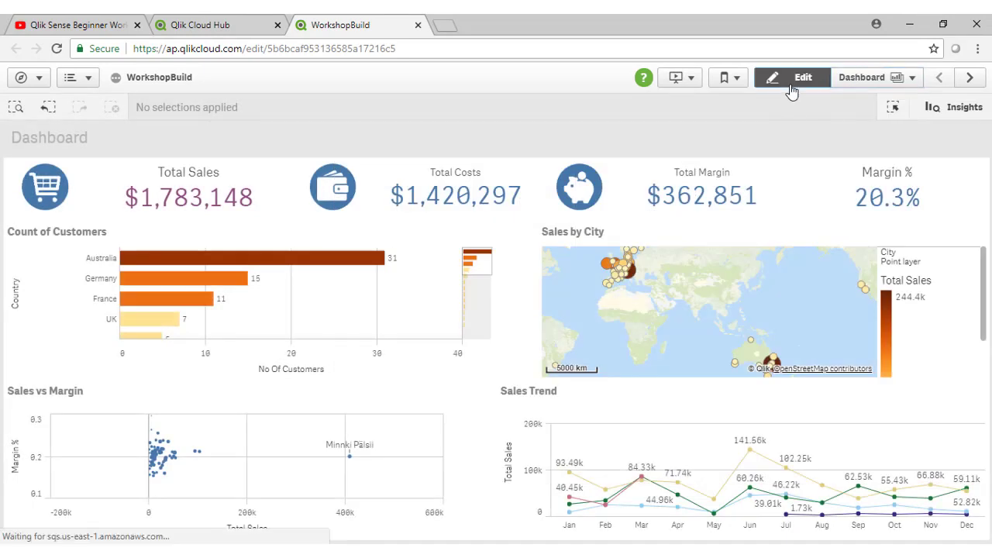
click(791, 77)
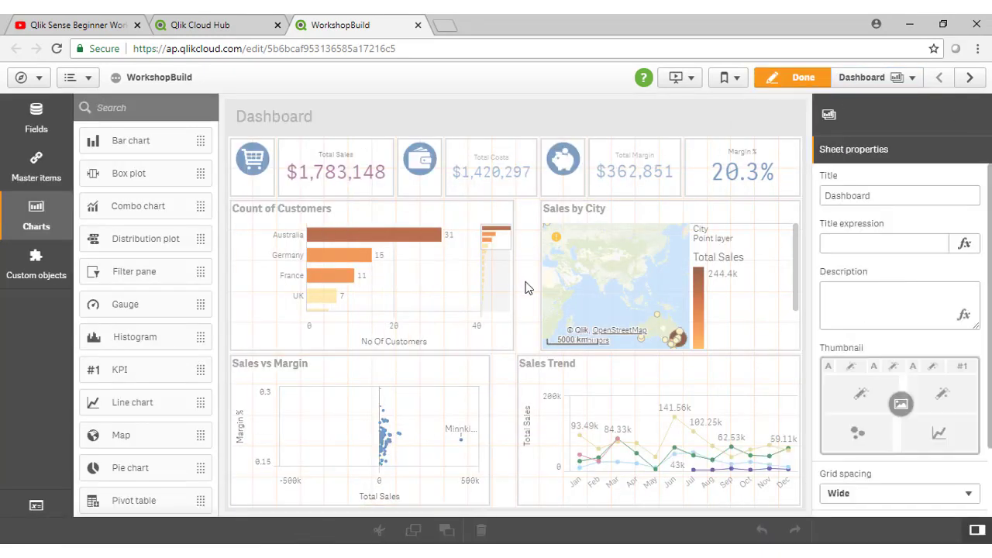
mouse_move(903, 380)
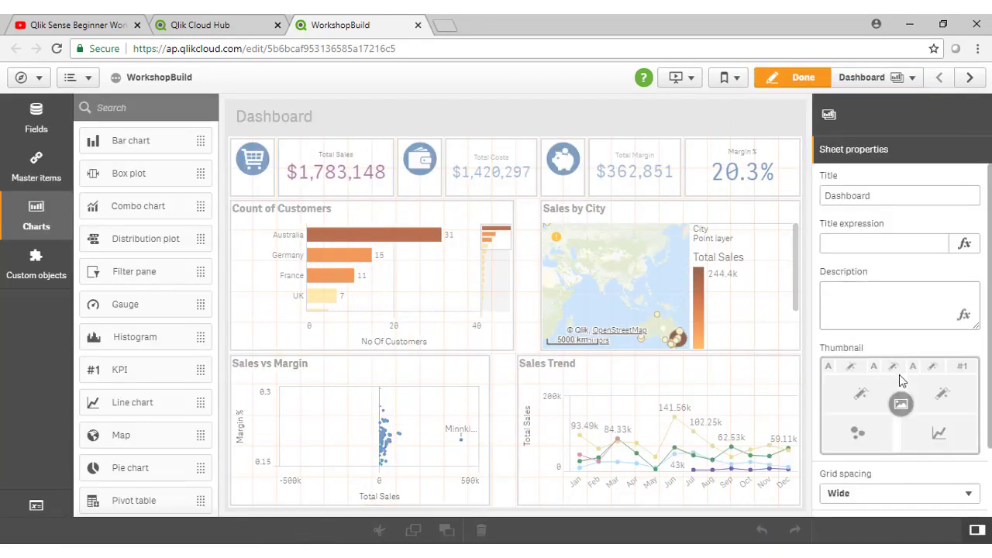
mouse_move(901, 403)
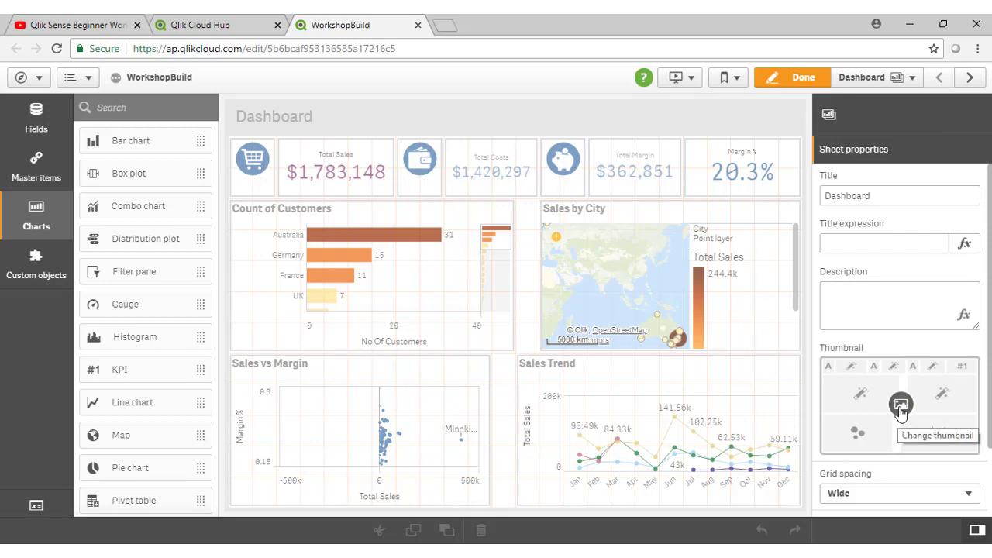
mouse_move(496, 407)
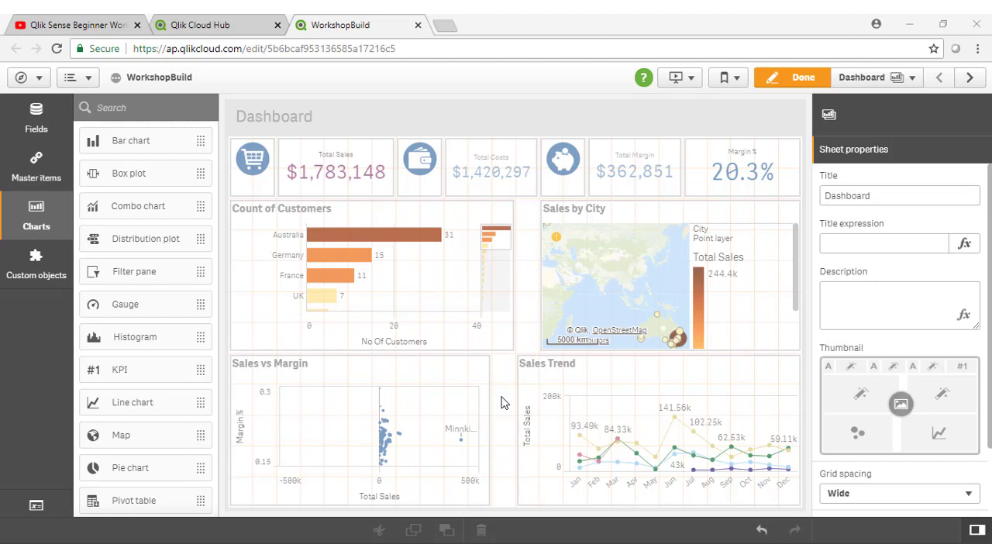
mouse_move(865, 93)
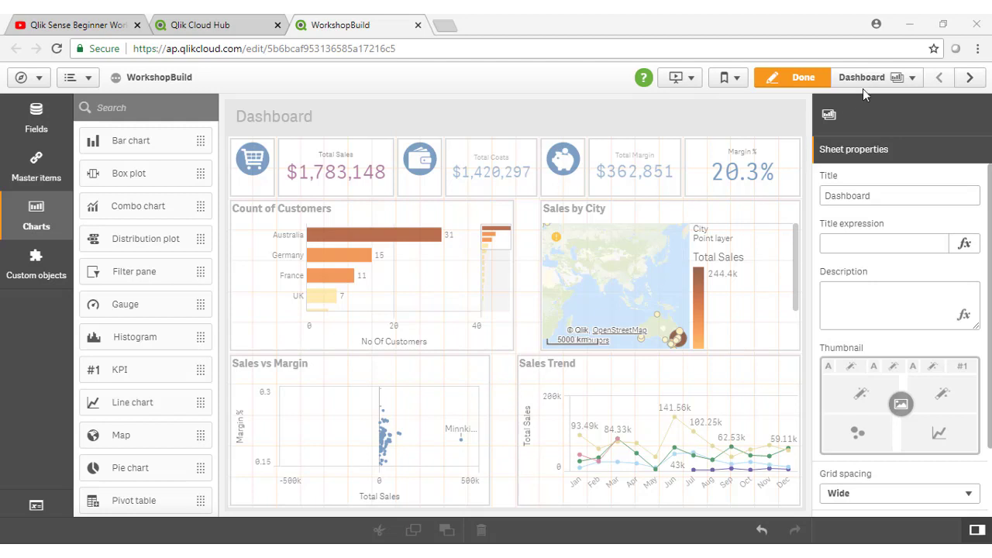
Add a new sheet from the Sheets navigator titled 'Time Chart'
click(872, 76)
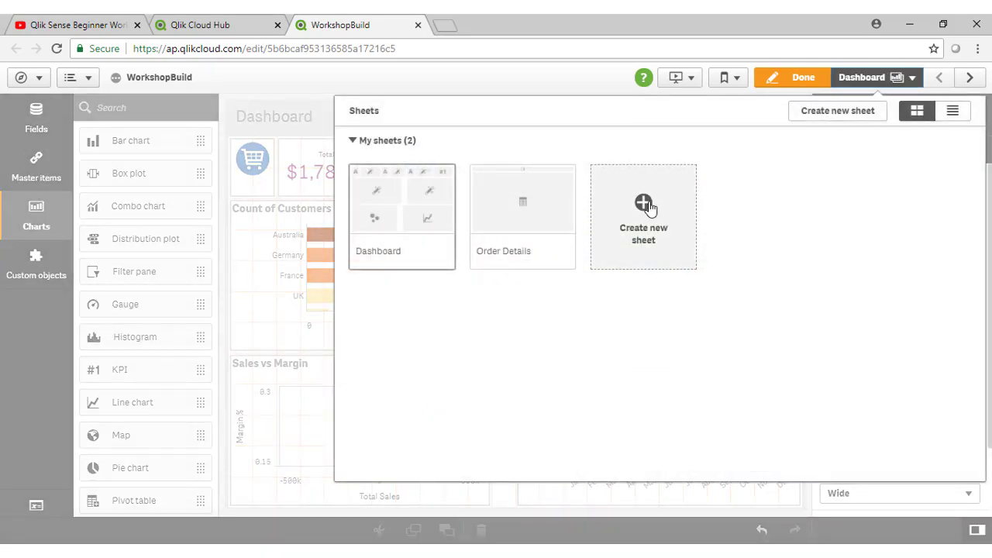
click(643, 203)
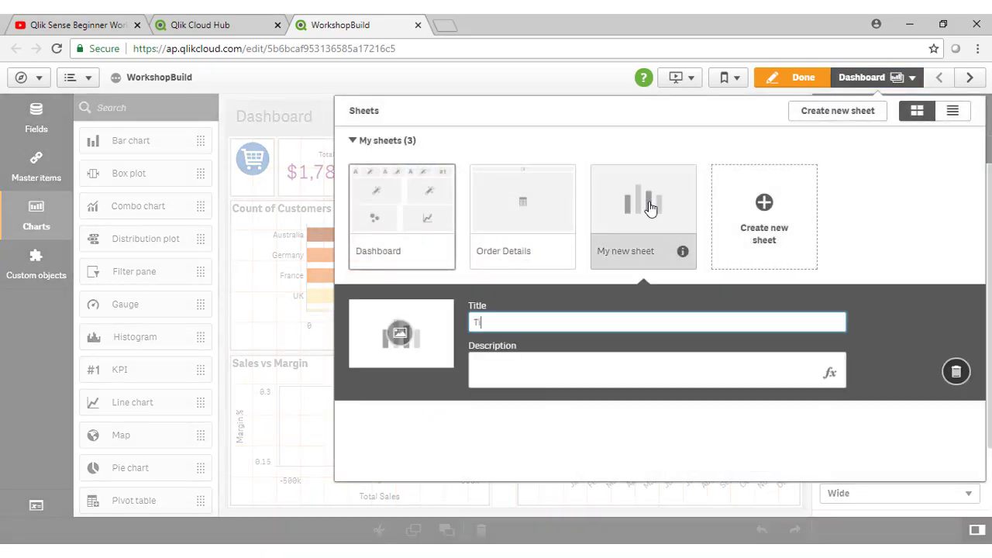
text(Time Chart)
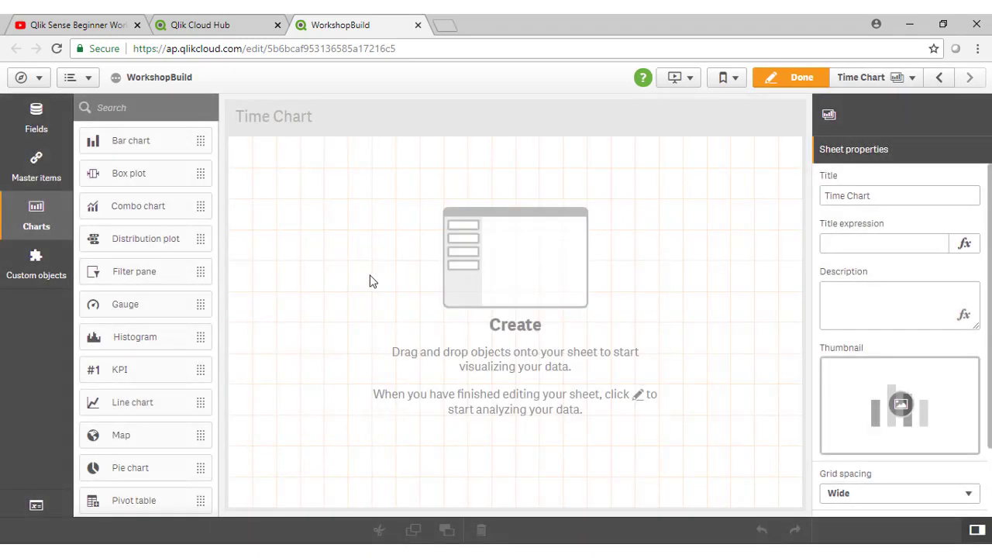
mouse_move(137, 223)
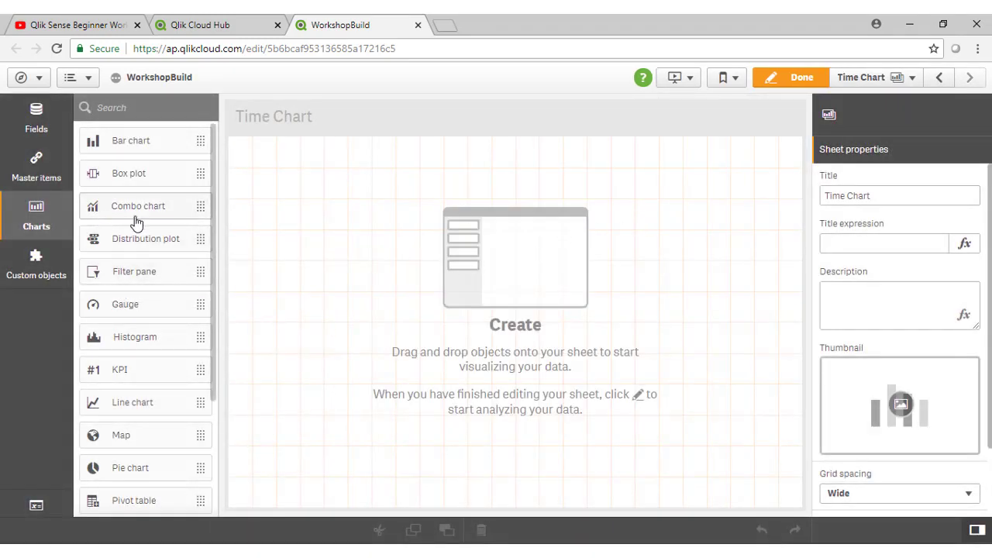
Add a combo chart with OrderDate as dimension and Total Sales as measure
click(538, 356)
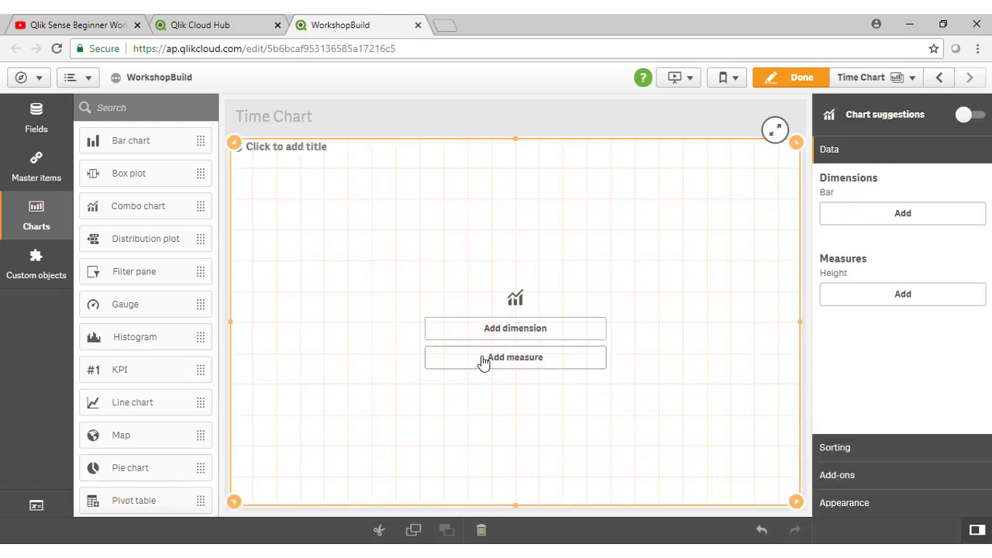
click(514, 328)
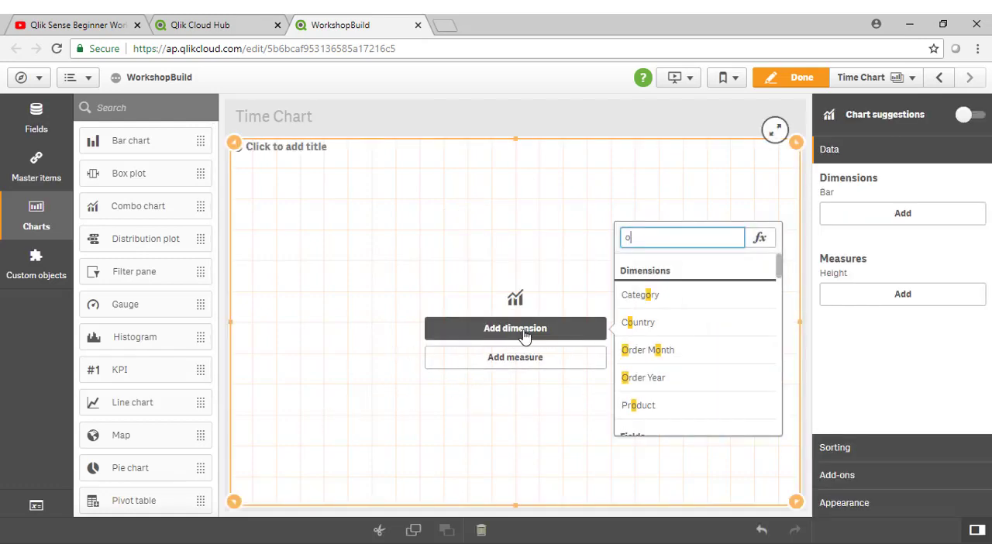
text(rder)
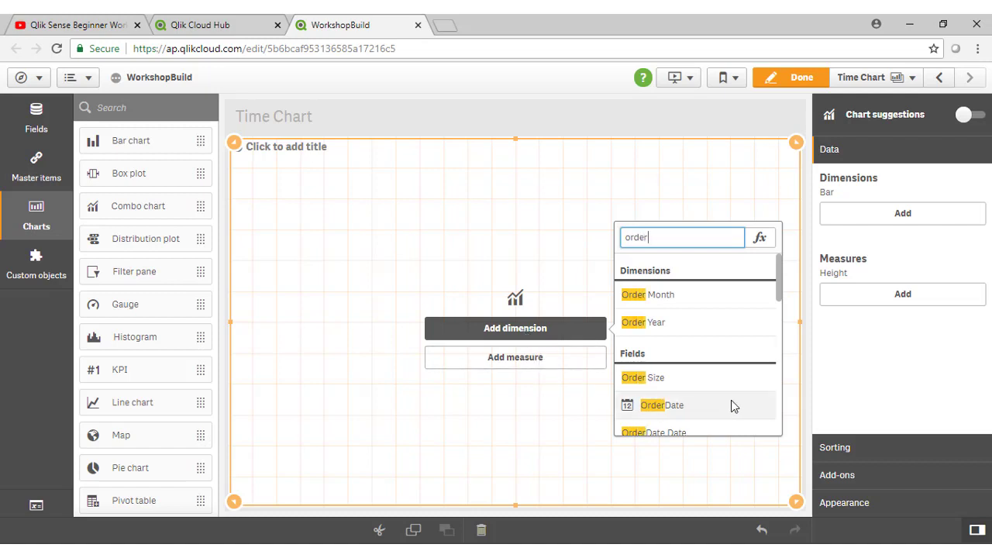
click(652, 406)
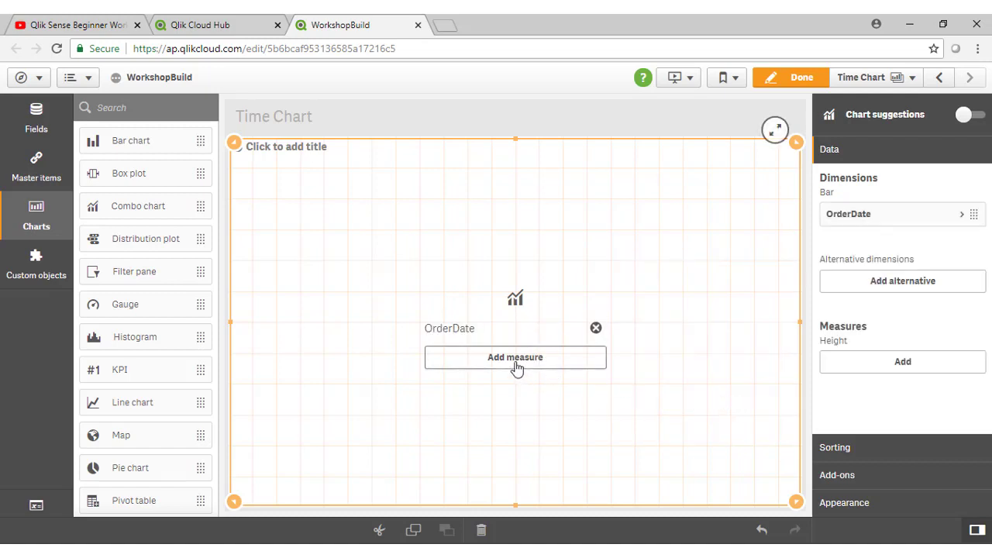
click(515, 357)
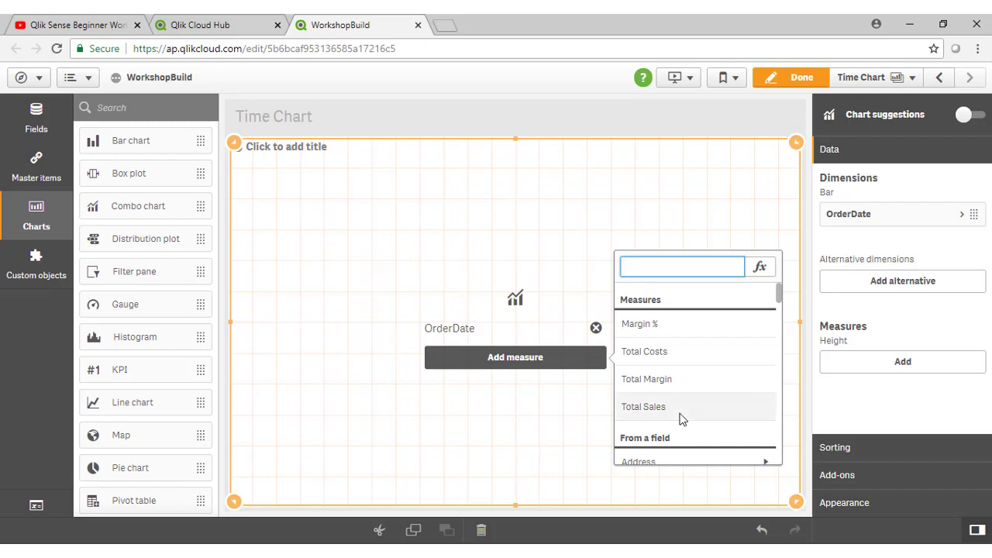
click(643, 406)
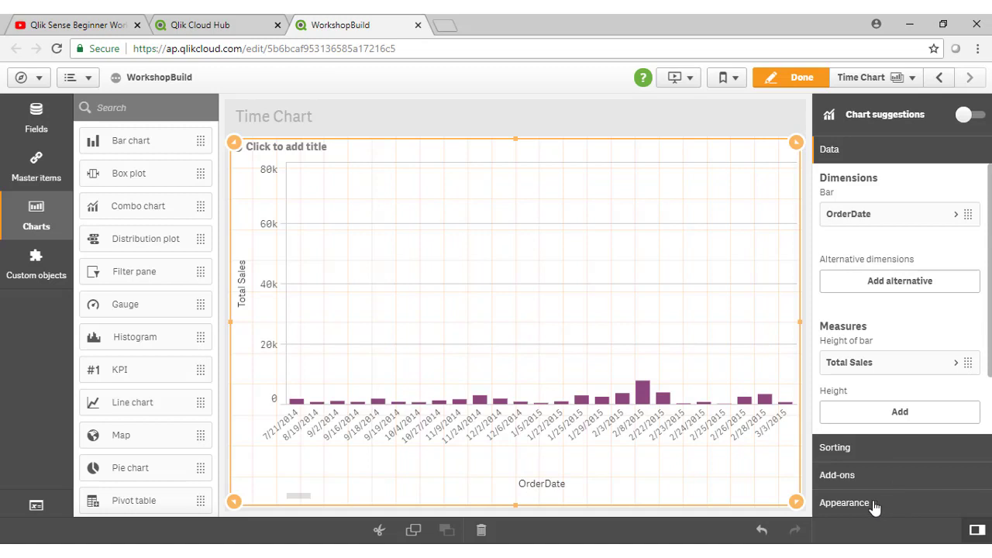
Switch the Total Sales measure's presentation from bars to Line
click(846, 503)
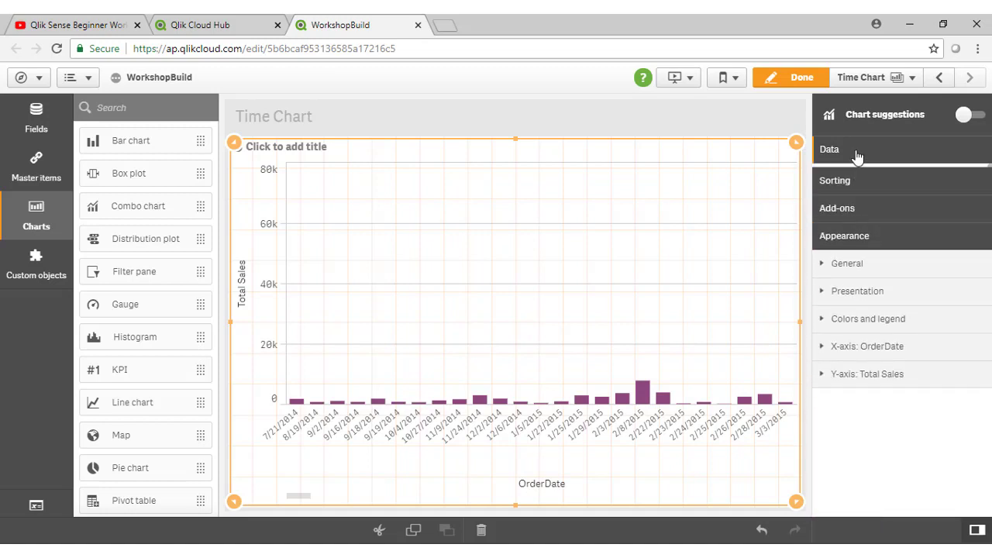
click(851, 149)
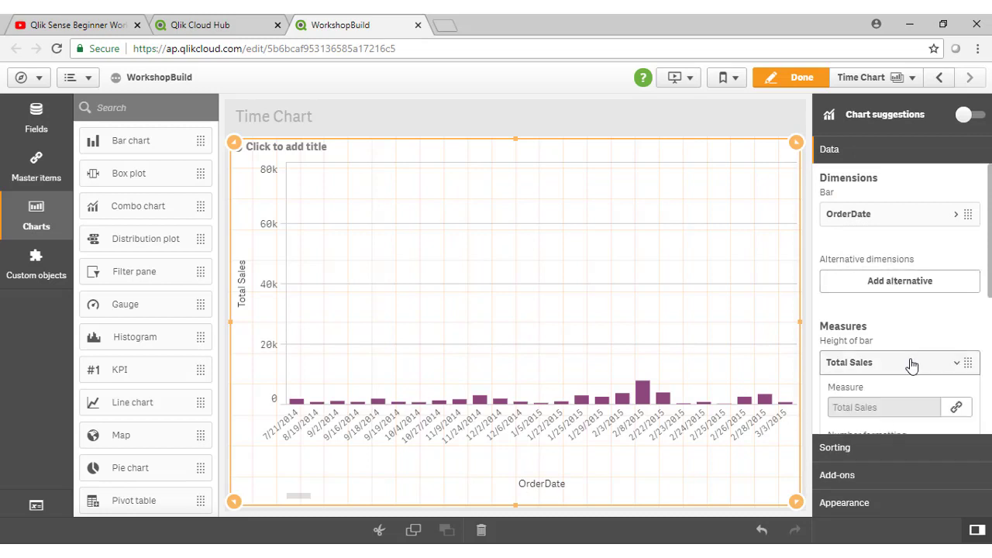
click(899, 363)
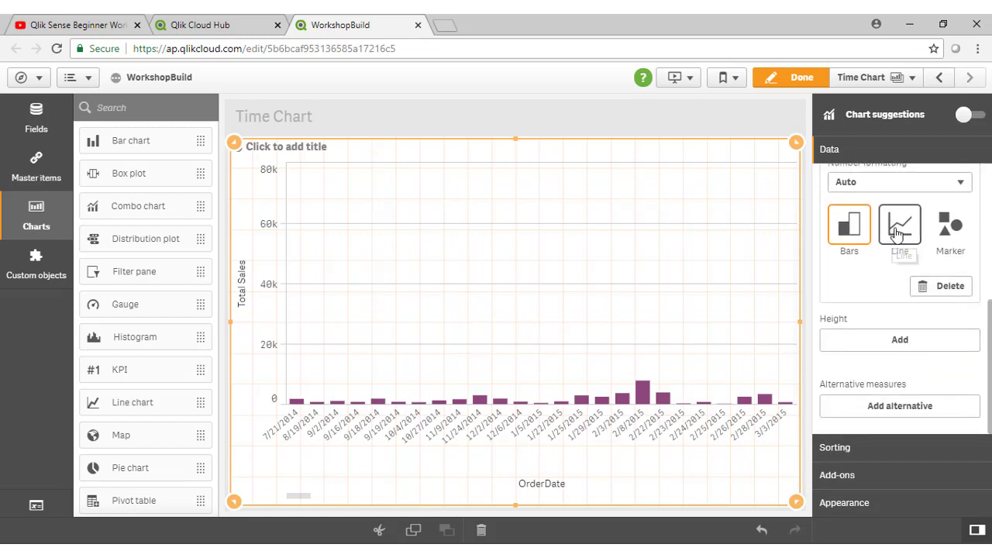
click(899, 224)
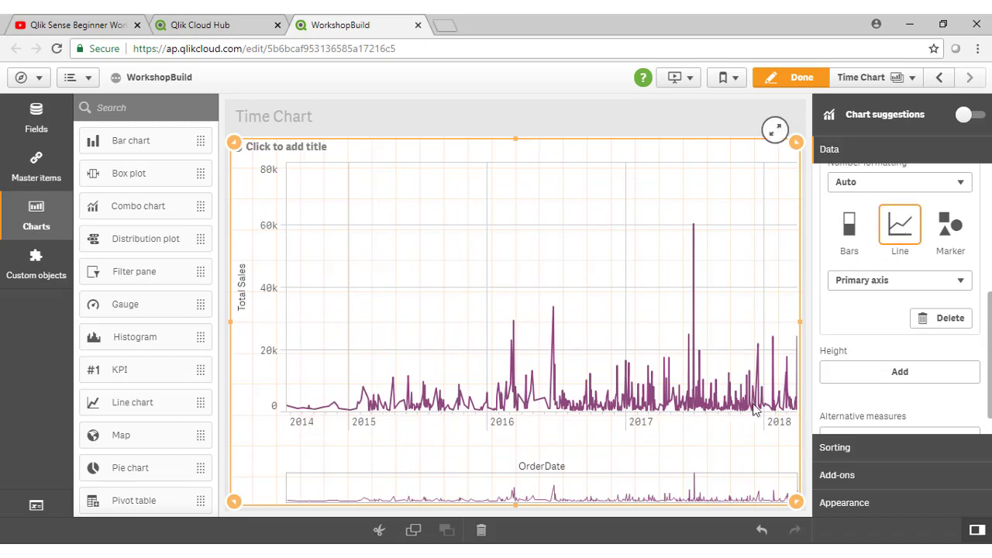
mouse_move(536, 425)
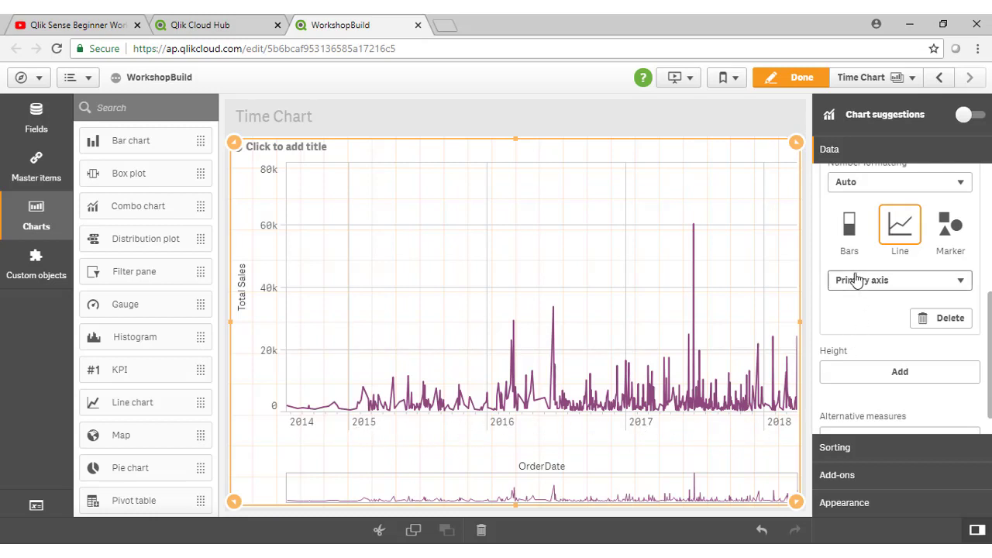
mouse_move(31, 158)
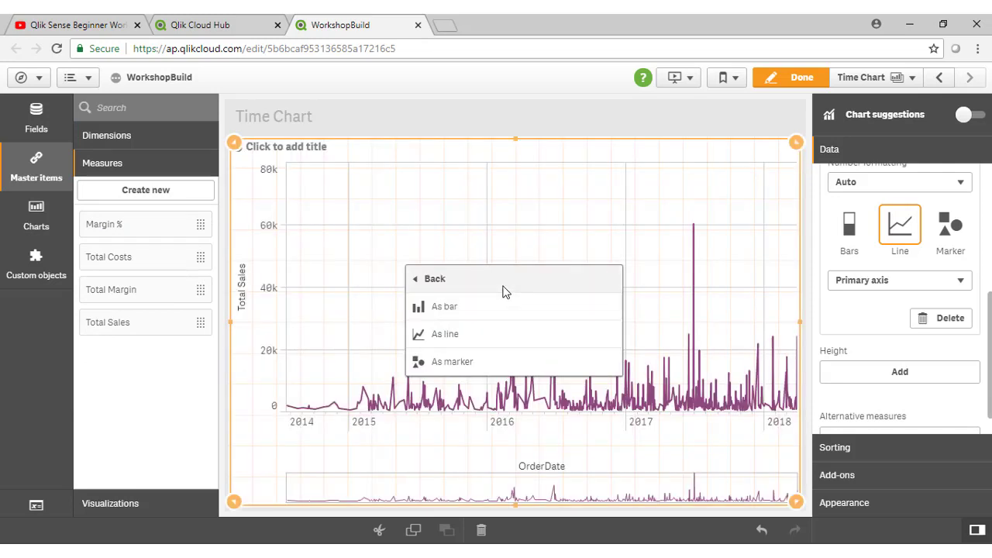
mouse_move(511, 307)
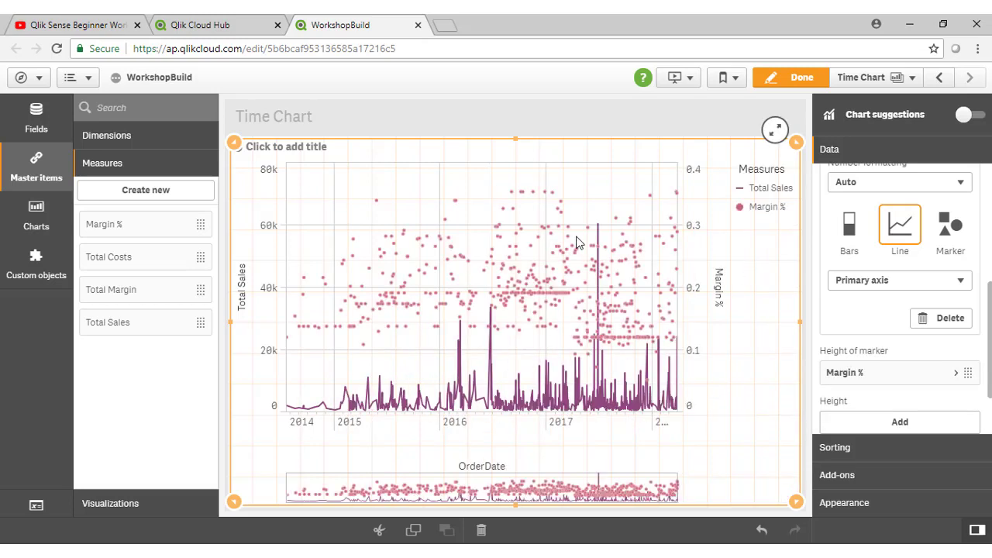
mouse_move(606, 258)
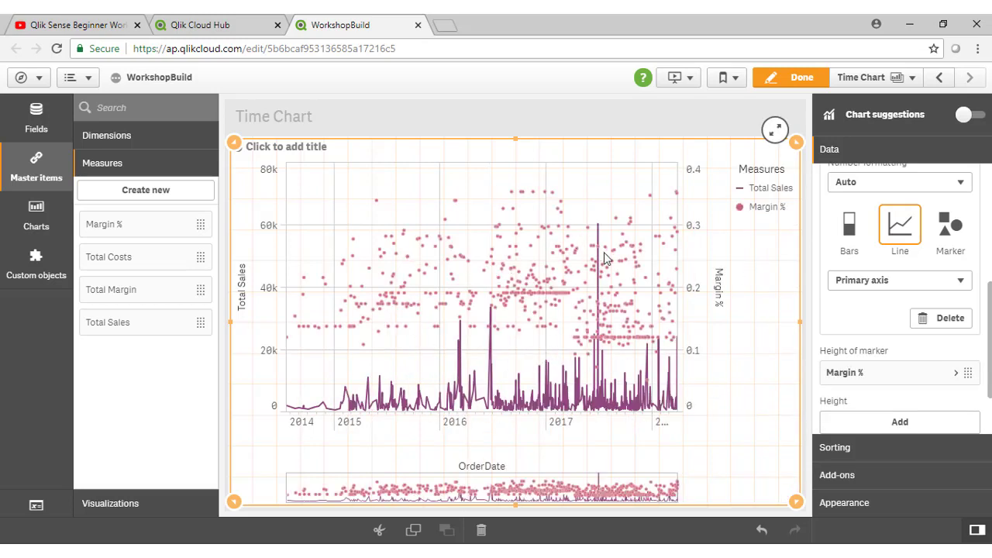
mouse_move(695, 370)
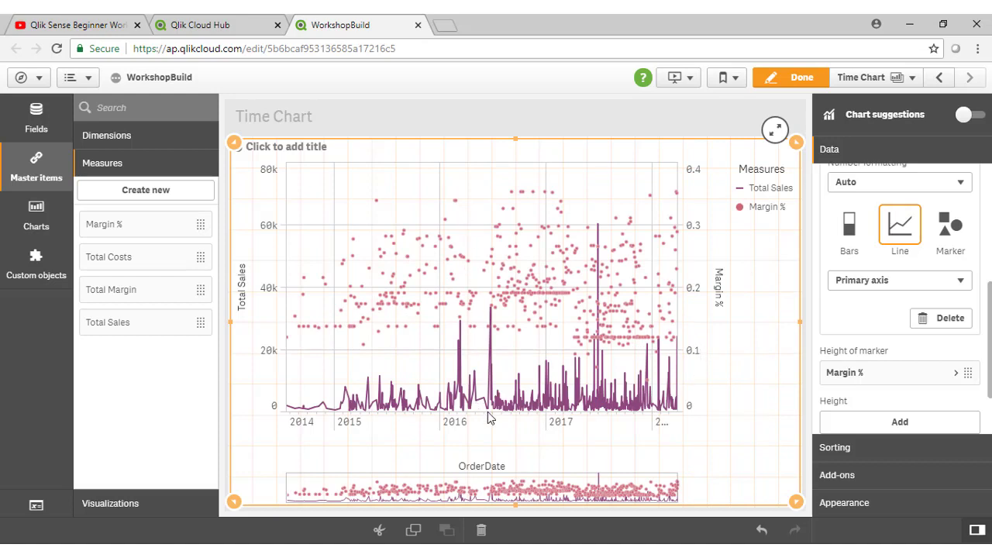
mouse_move(828, 327)
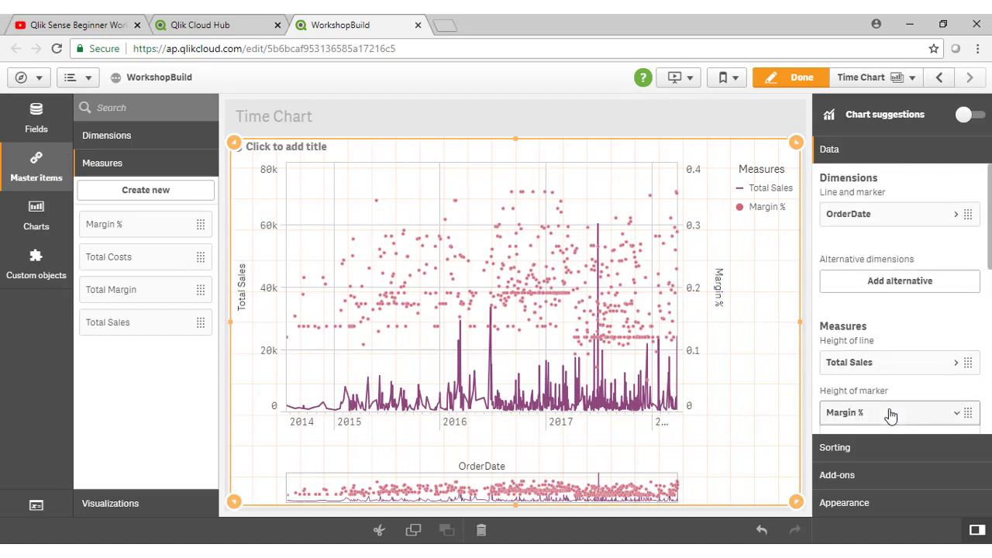
Set Margin % to Line on the secondary axis and finish editing
click(899, 412)
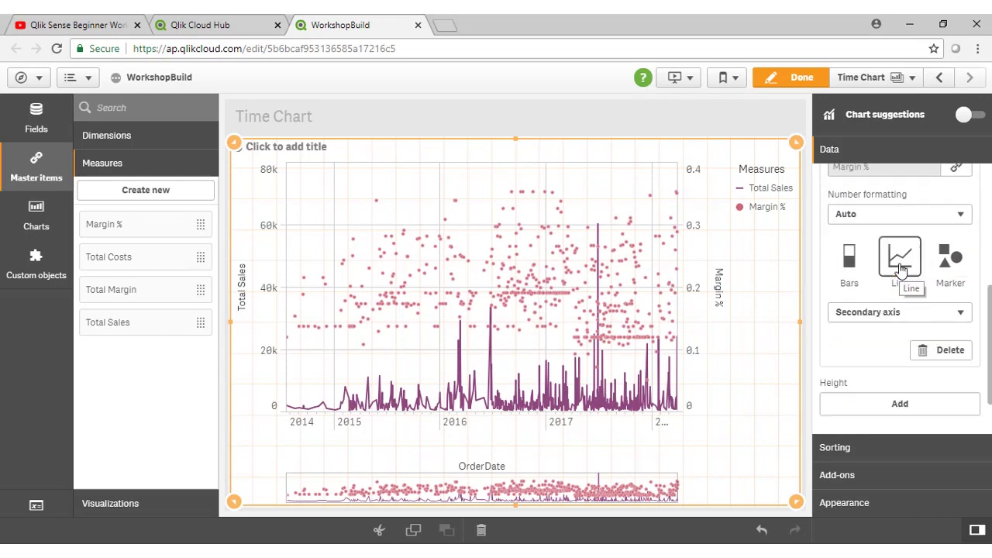
click(899, 255)
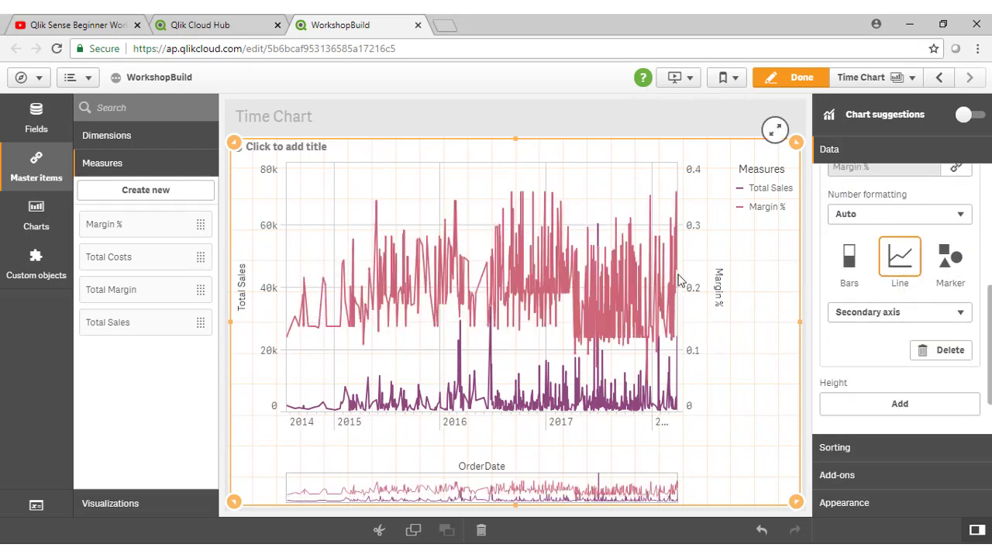
mouse_move(262, 313)
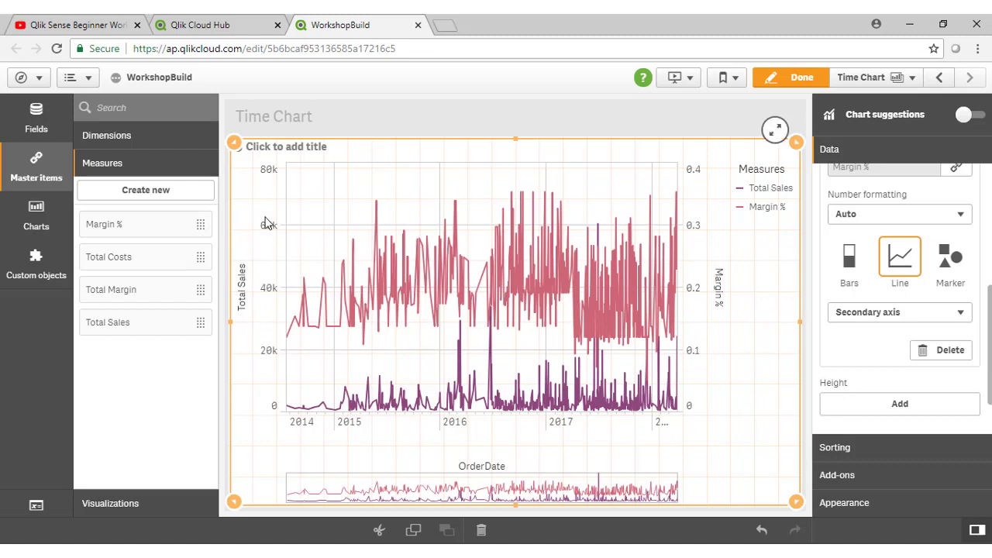
mouse_move(701, 258)
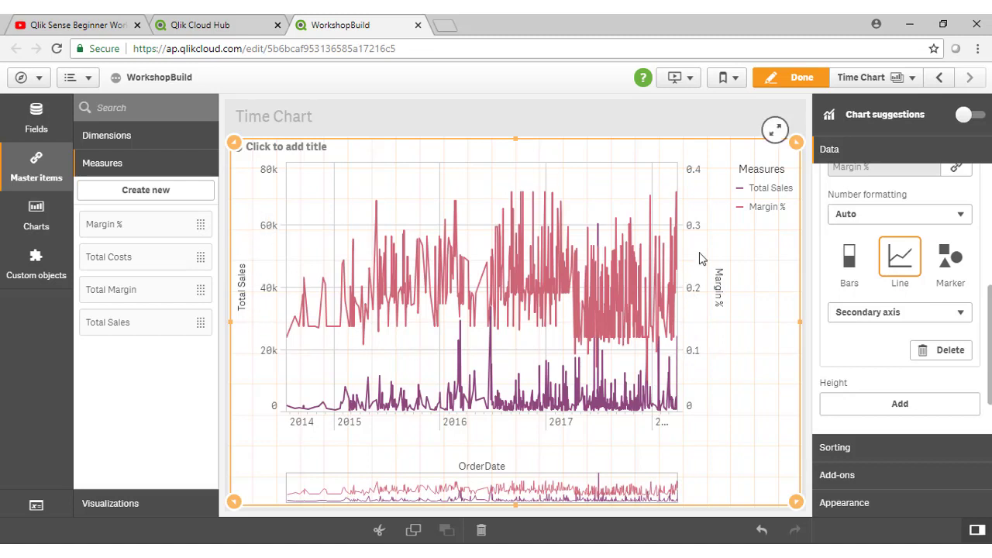
click(806, 77)
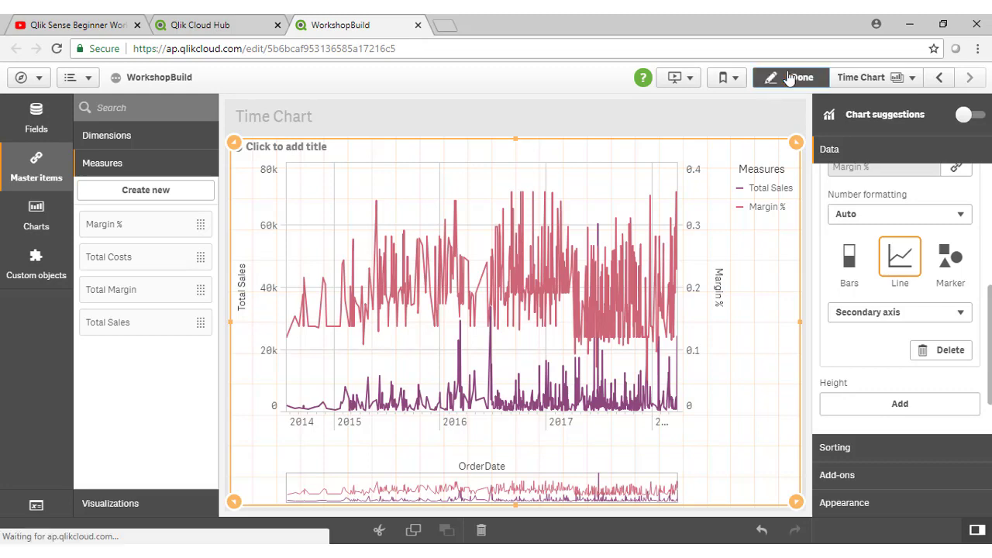
Drill the time chart into 2016, then narrow it to days in July 2016
click(795, 77)
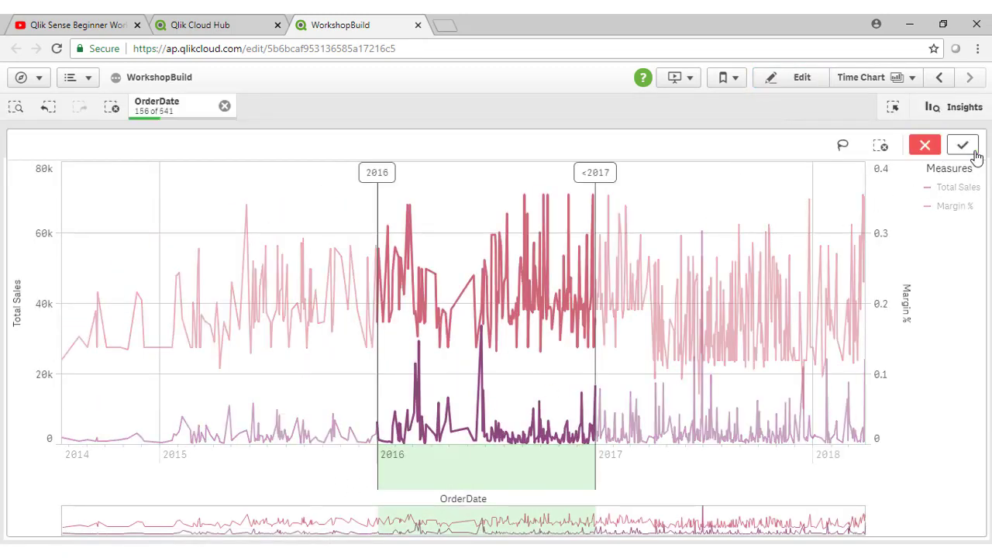
click(962, 145)
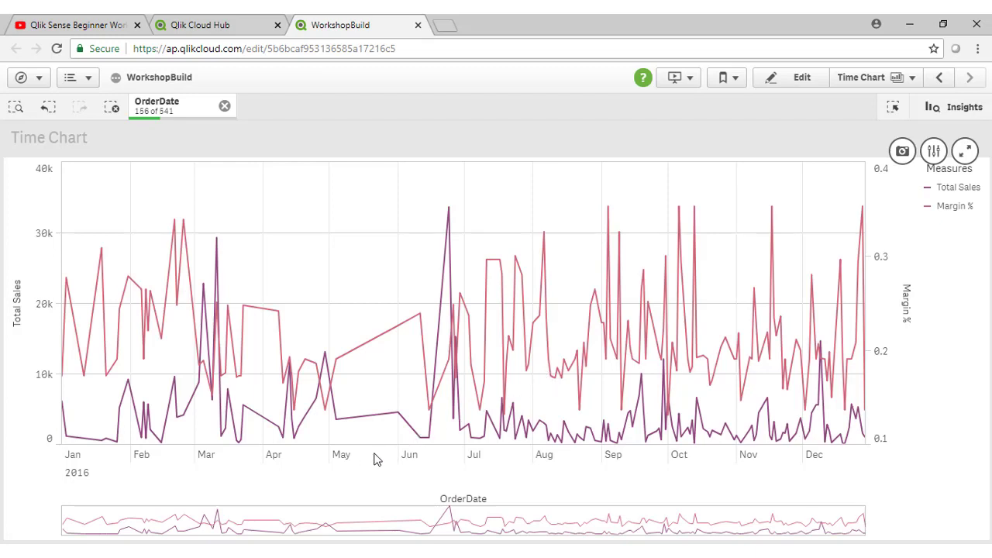
drag(465, 458, 533, 457)
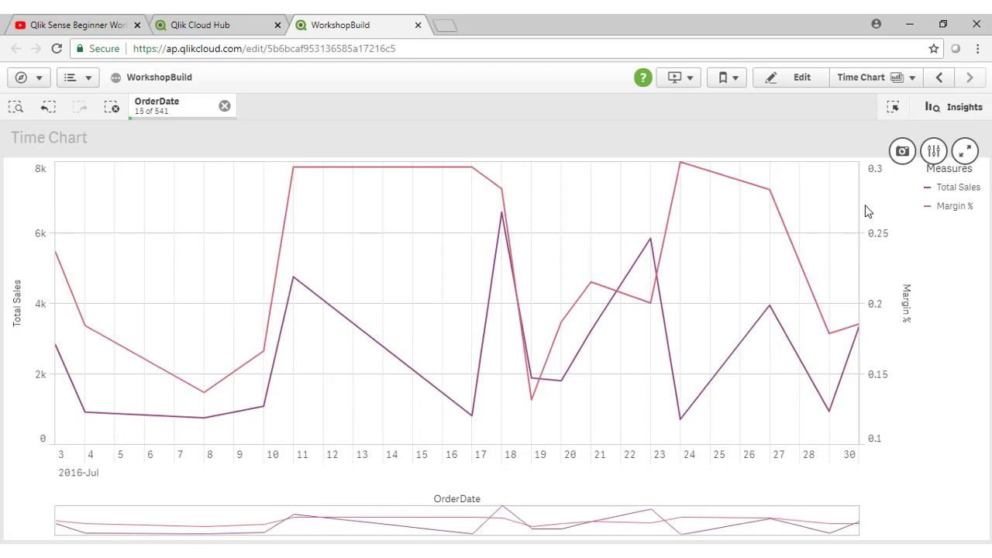
Clear the OrderDate selection to show all dates, then open a new browser tab
click(226, 106)
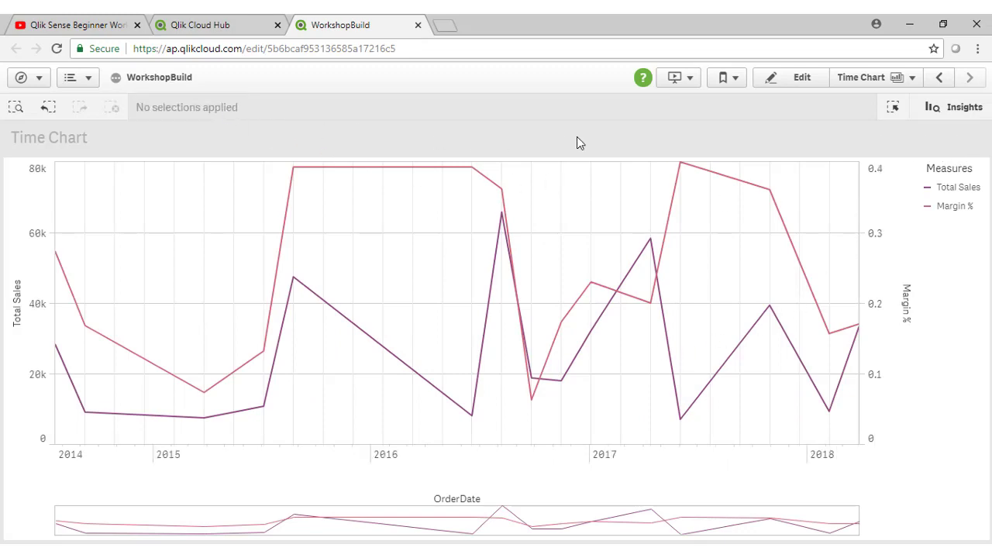
click(869, 77)
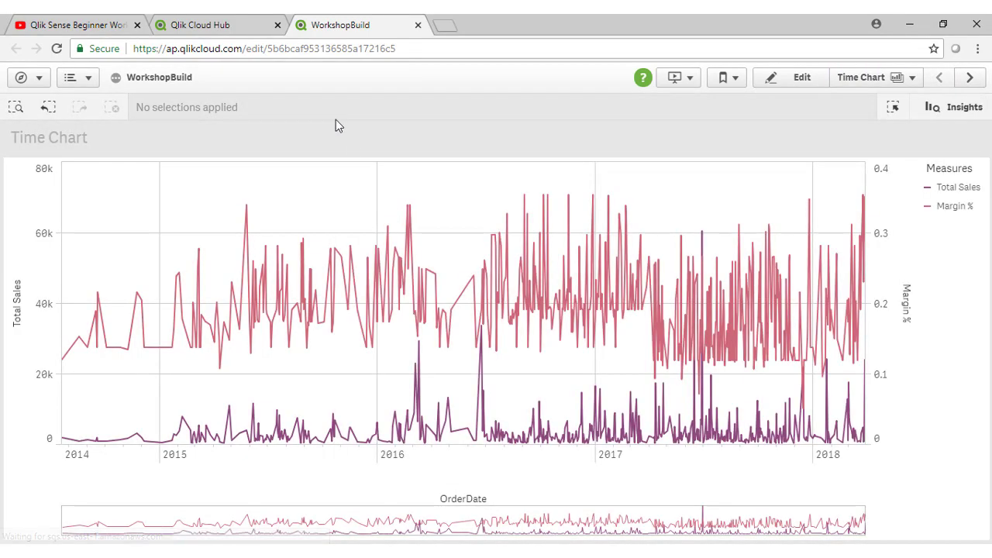
click(971, 76)
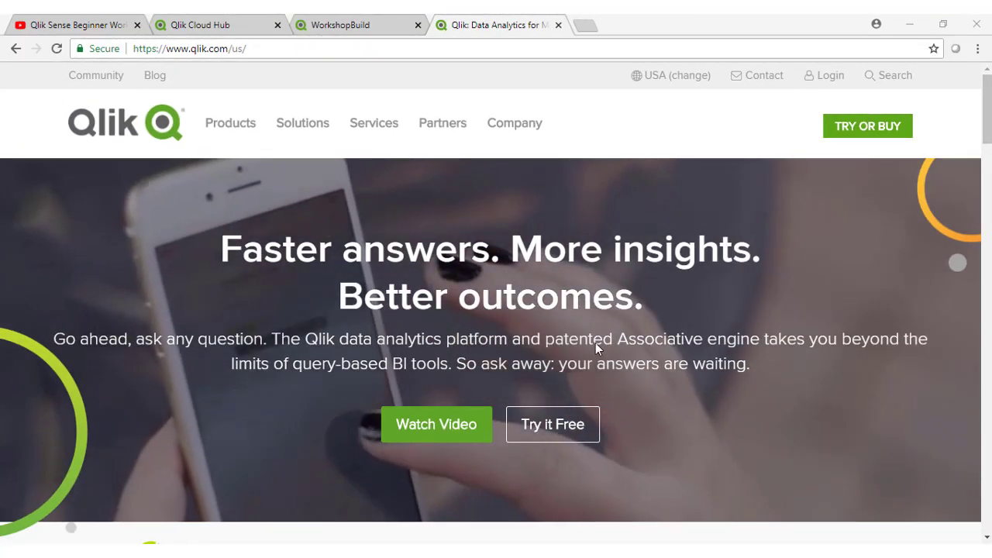
Select the qlik.com URL in the new tab's address bar
click(190, 48)
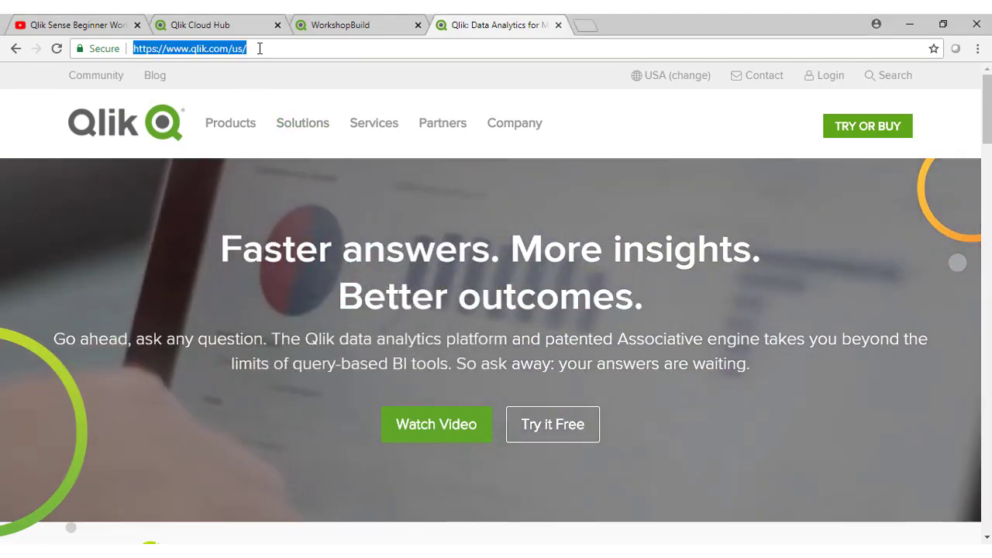